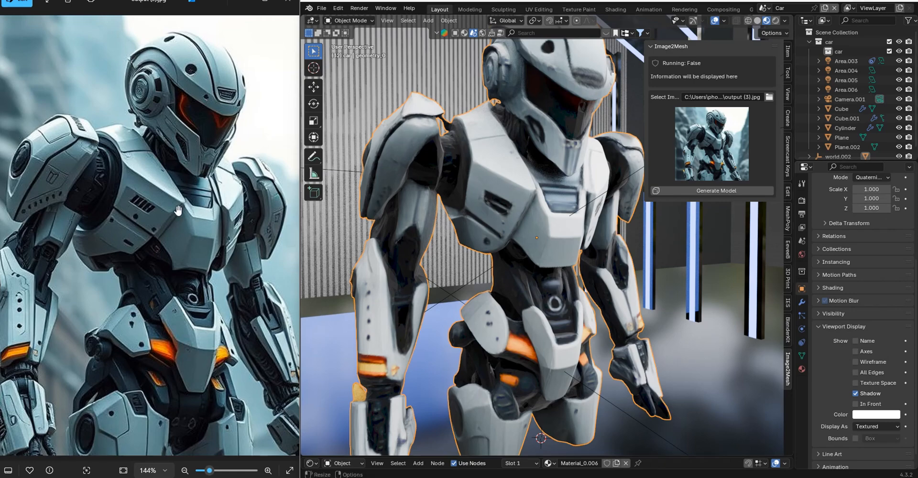
- Scroll the page and toggle the robot mesh wireframe on and off
scroll("up", 3)
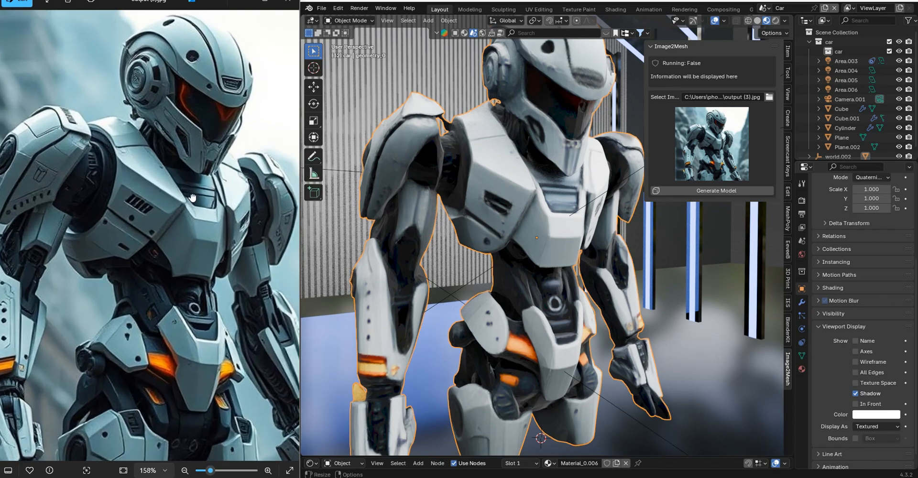
scroll("down", 3)
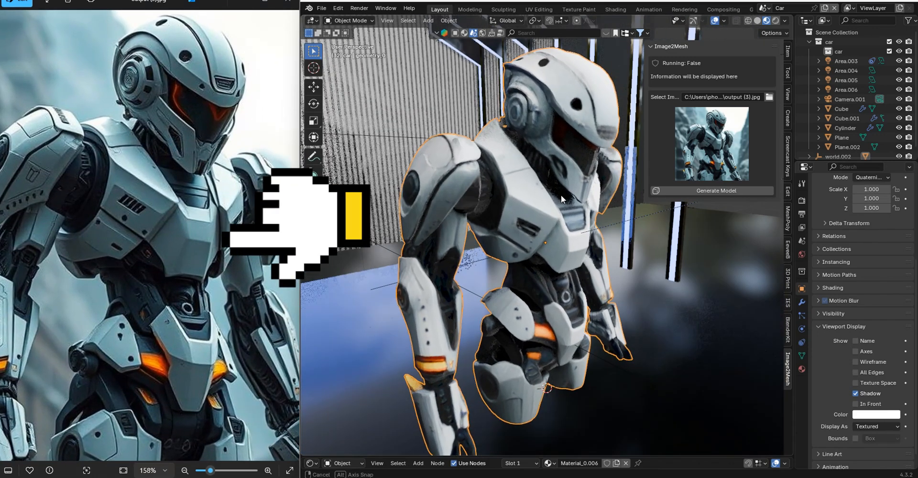
left_click(855, 362)
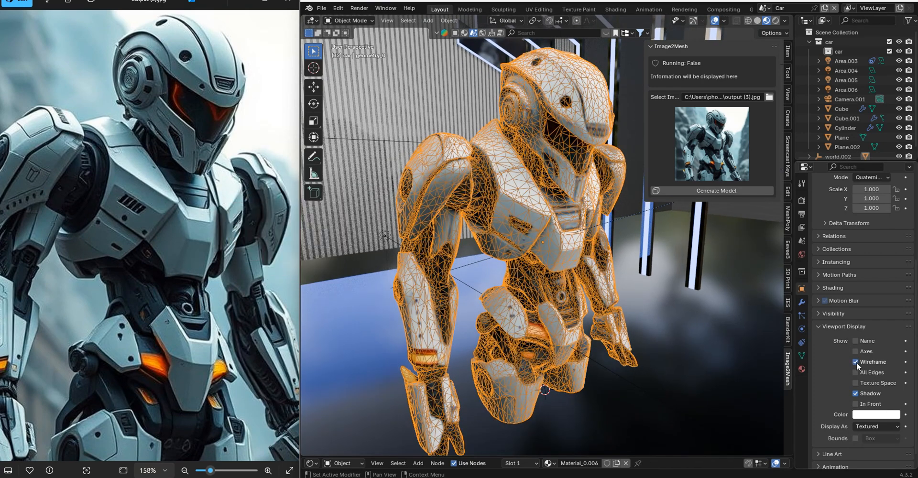
left_click(855, 361)
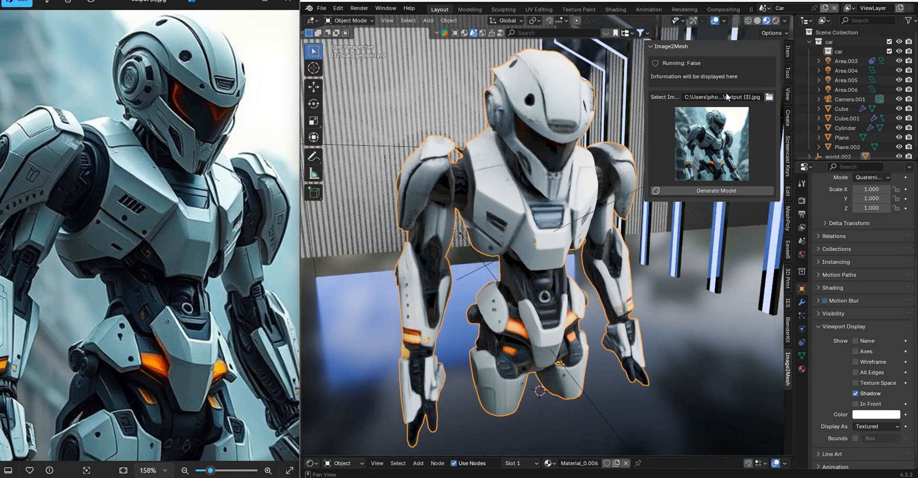
mouse_move(686, 78)
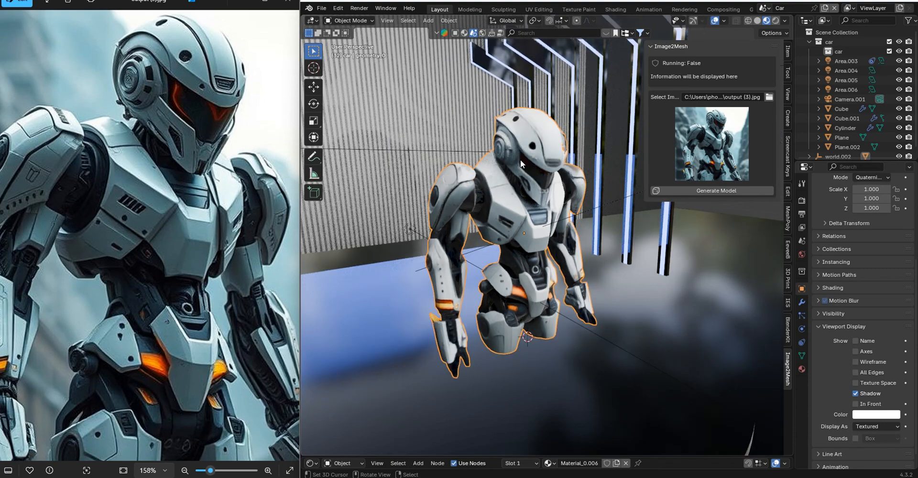
scroll("up", 3)
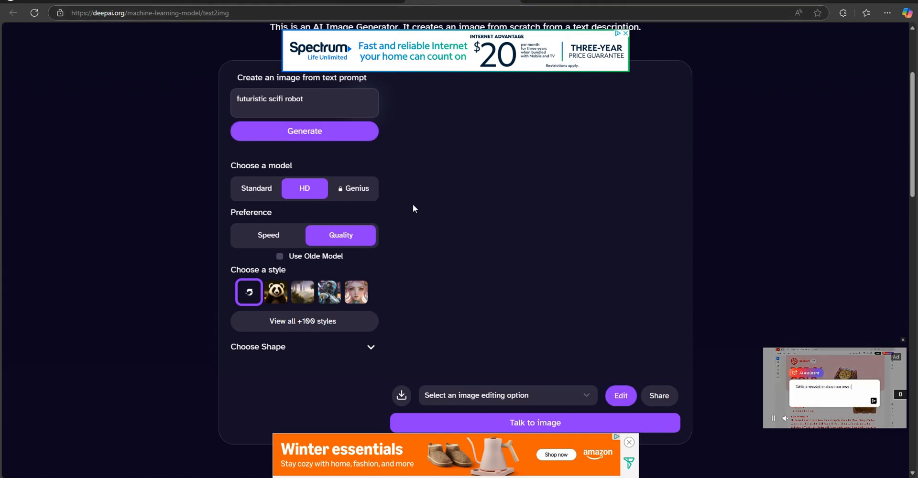
- Generate the 'futuristic scifi robot' image in DeepAI and save it
left_click(304, 131)
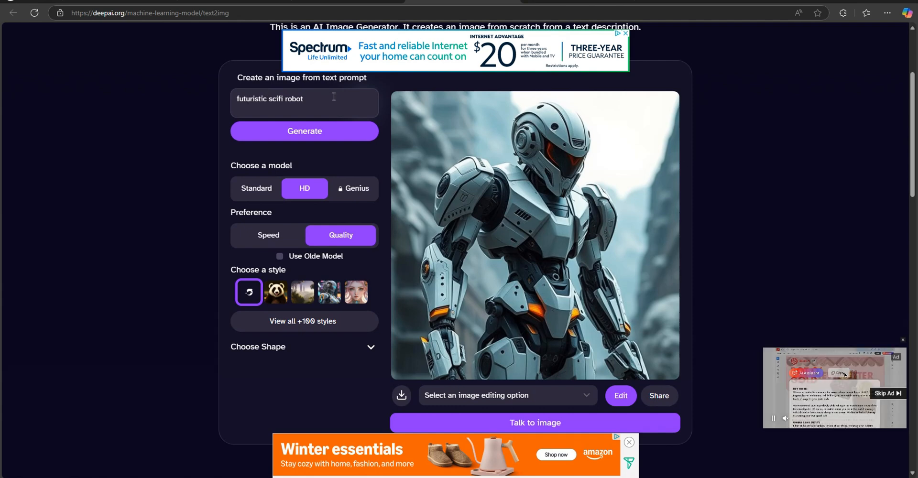
mouse_move(545, 145)
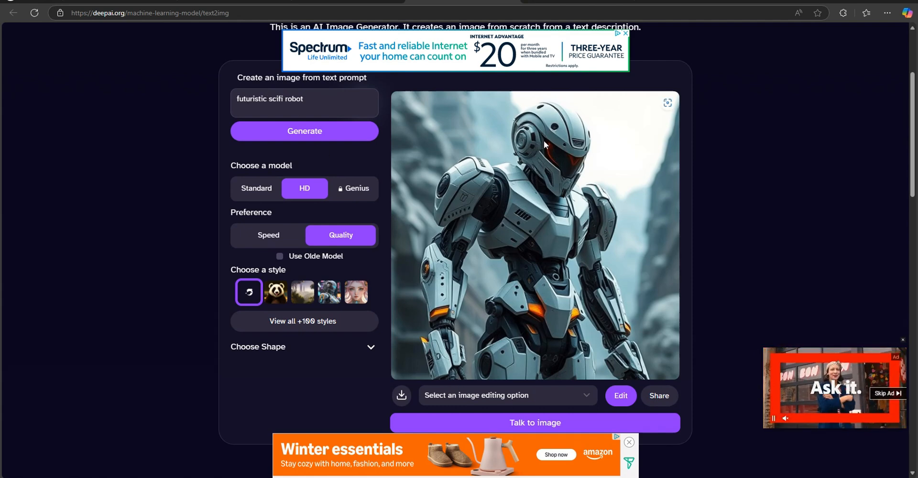
right_click(543, 145)
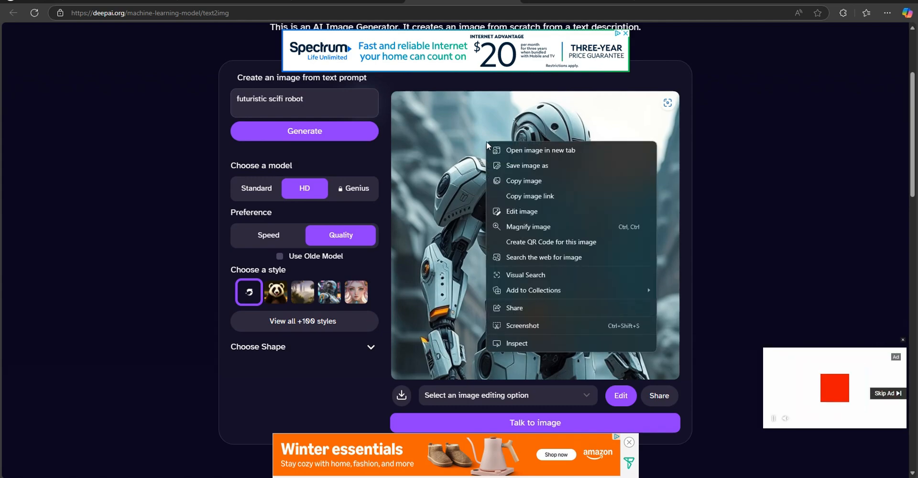
left_click(525, 165)
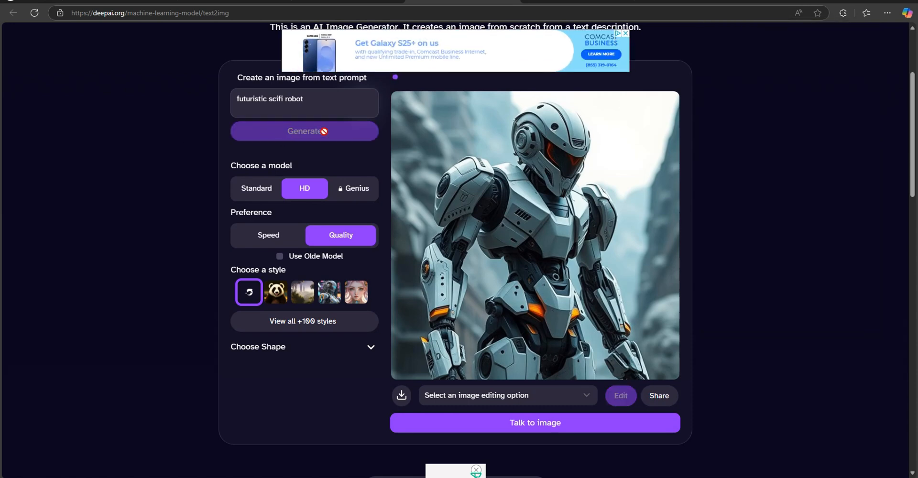
left_click(304, 131)
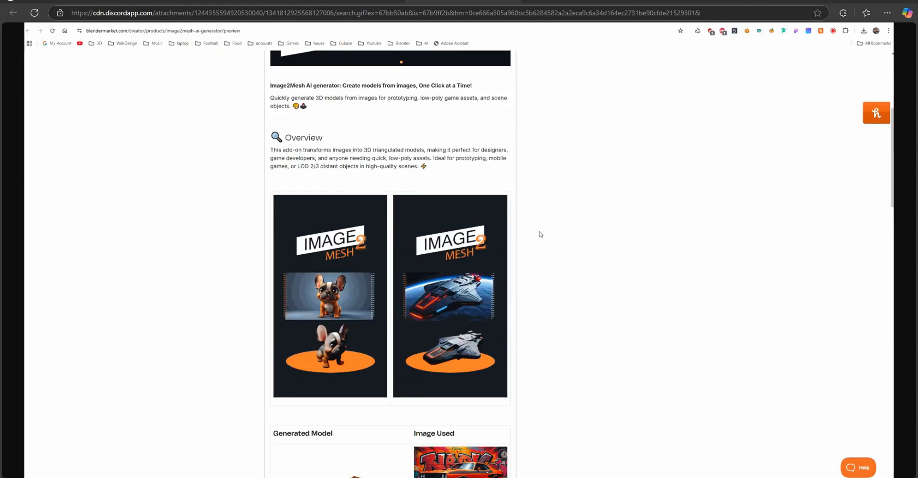
scroll("down", 3)
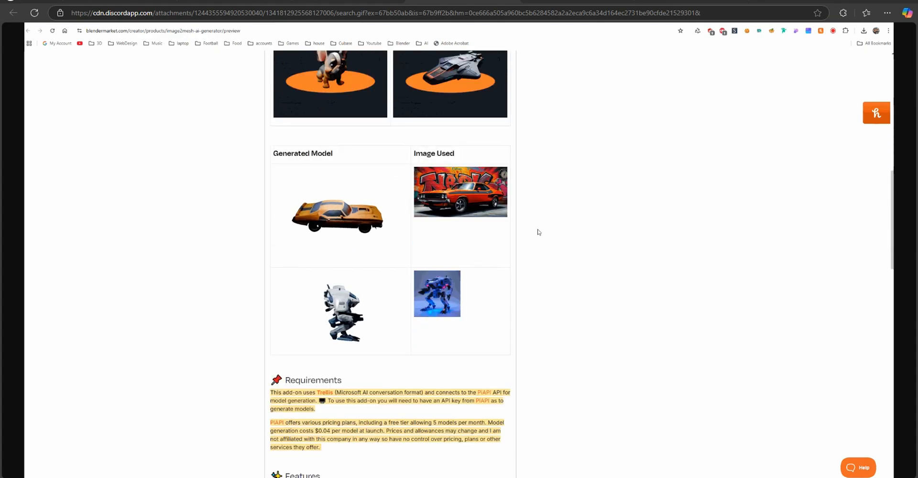
scroll("down", 3)
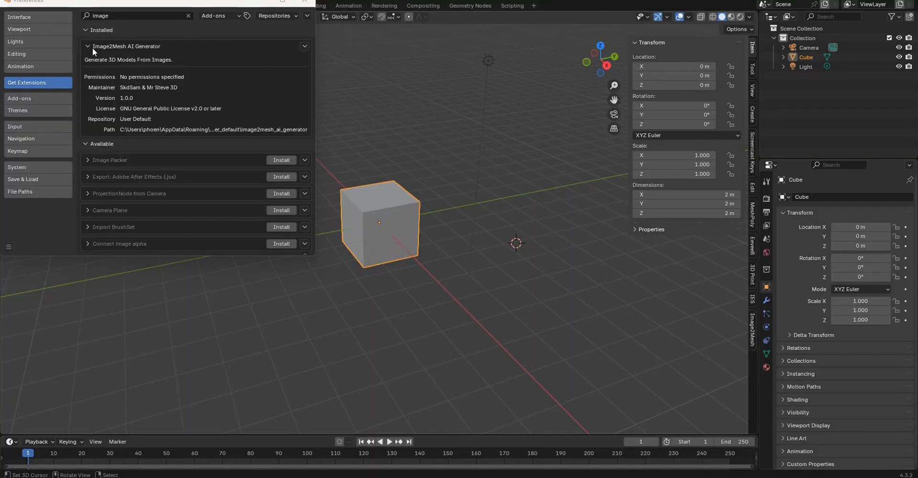
mouse_move(133, 52)
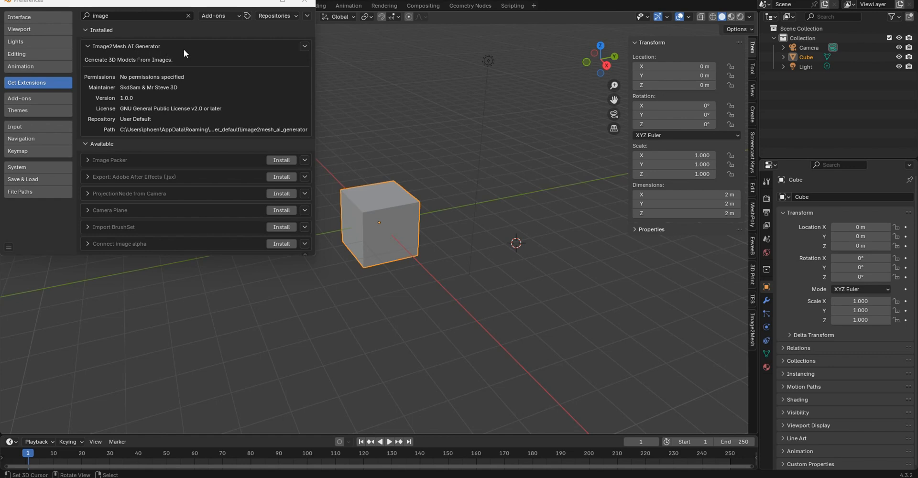
- Filter installed add-ons by 'image' and expand the Image2Mesh AI Generator entry
left_click(19, 99)
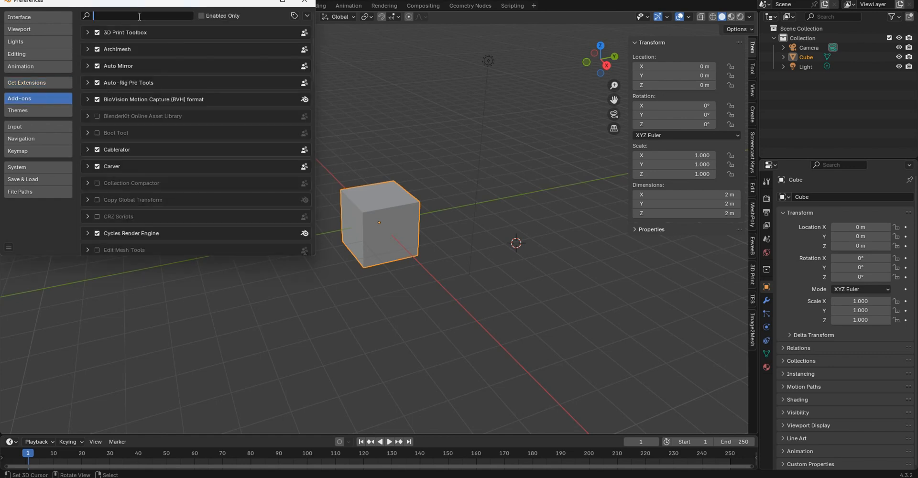
type("image")
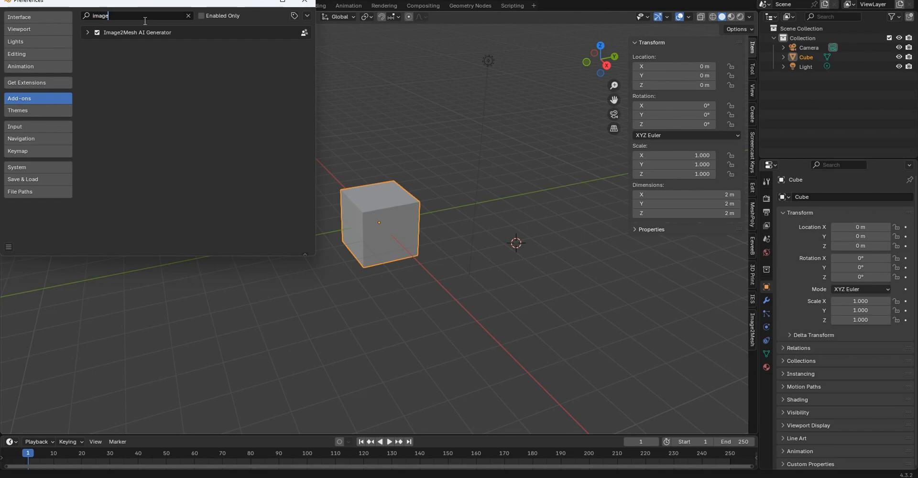
left_click(87, 32)
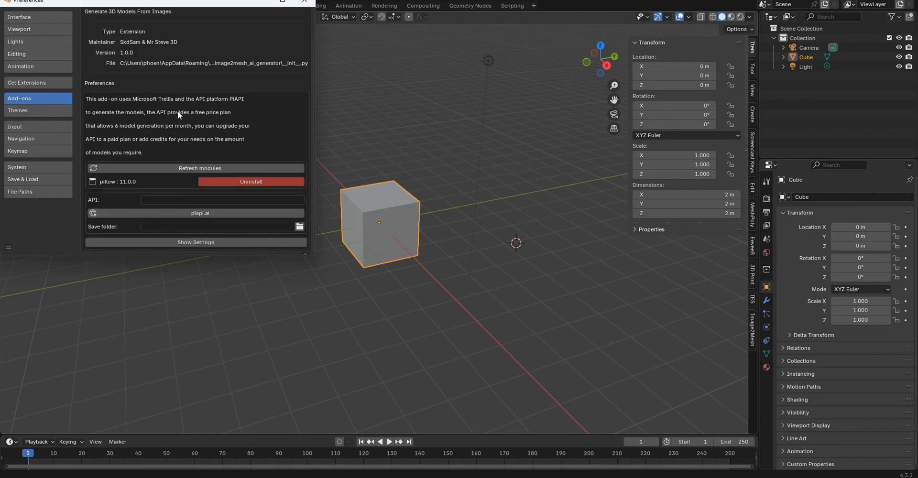
mouse_move(188, 127)
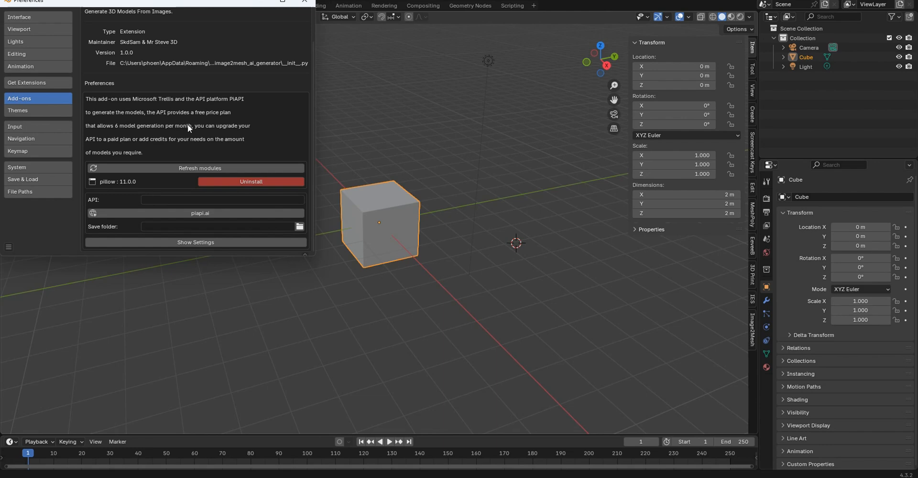
mouse_move(161, 112)
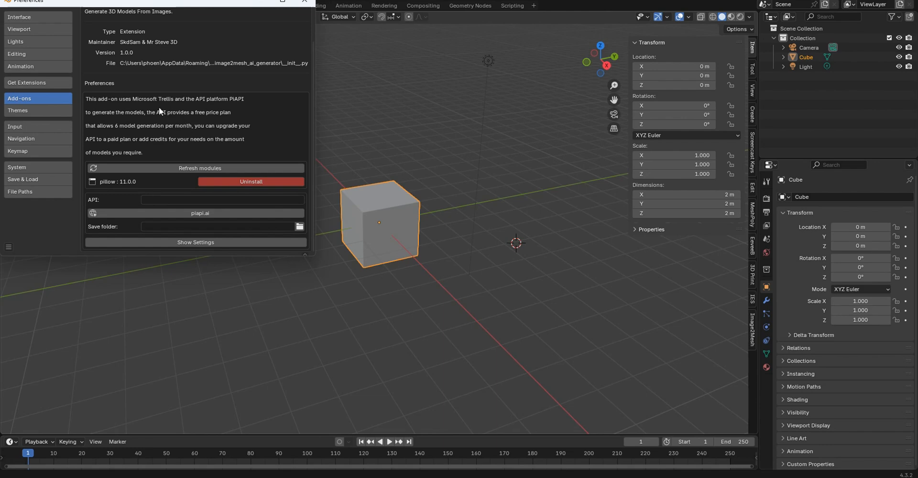
mouse_move(154, 144)
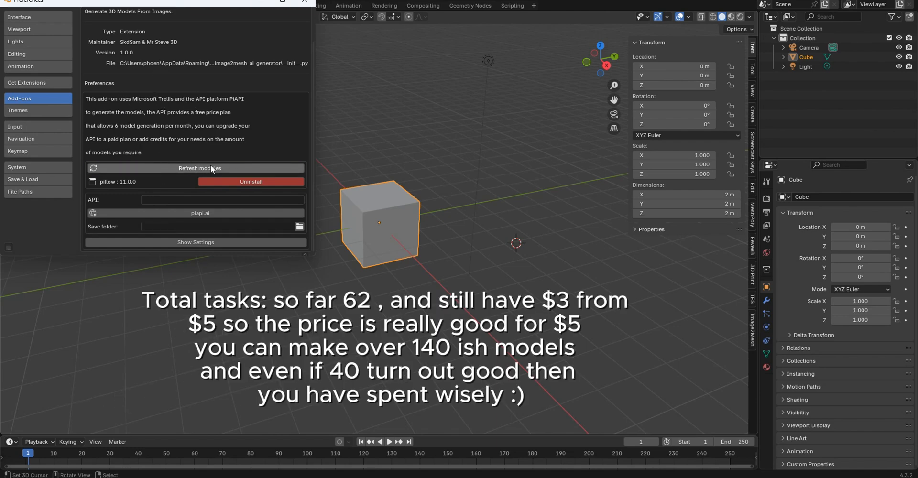
mouse_move(164, 187)
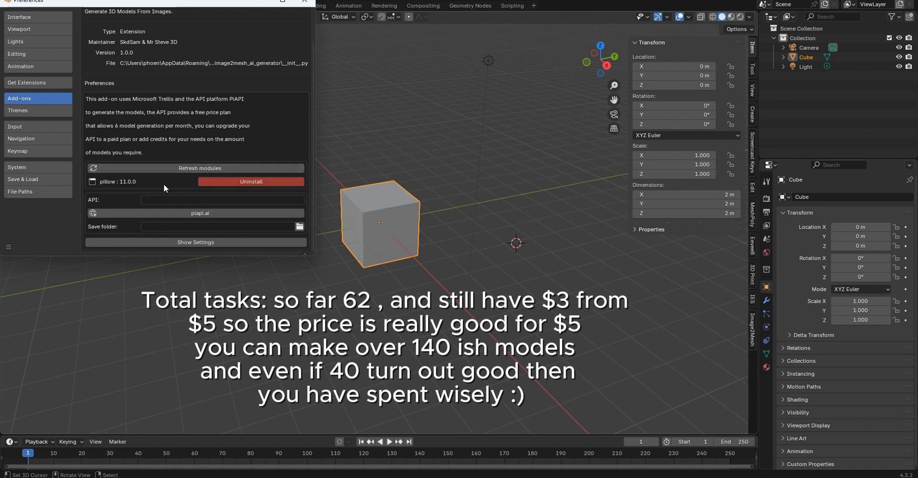
mouse_move(251, 181)
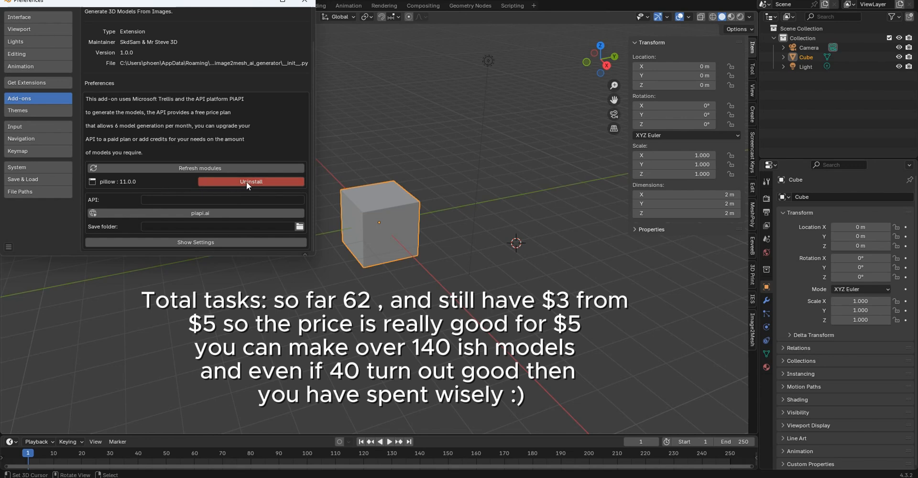
mouse_move(265, 189)
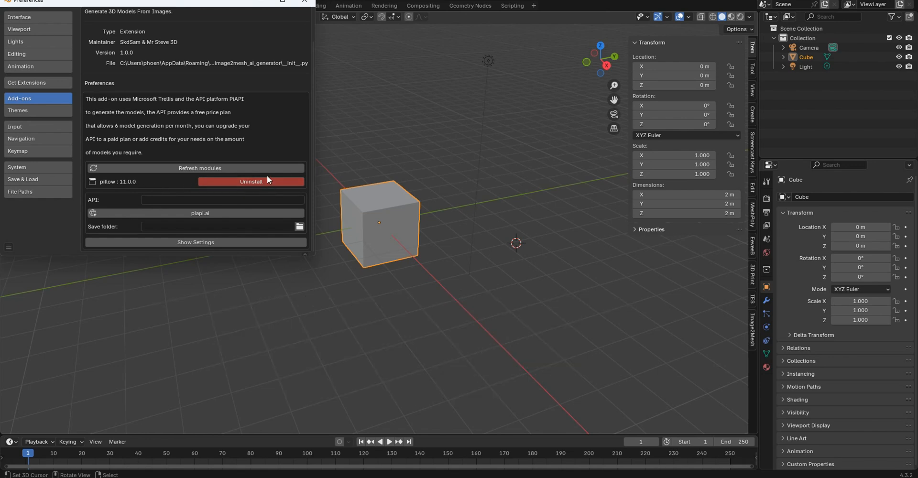
mouse_move(232, 187)
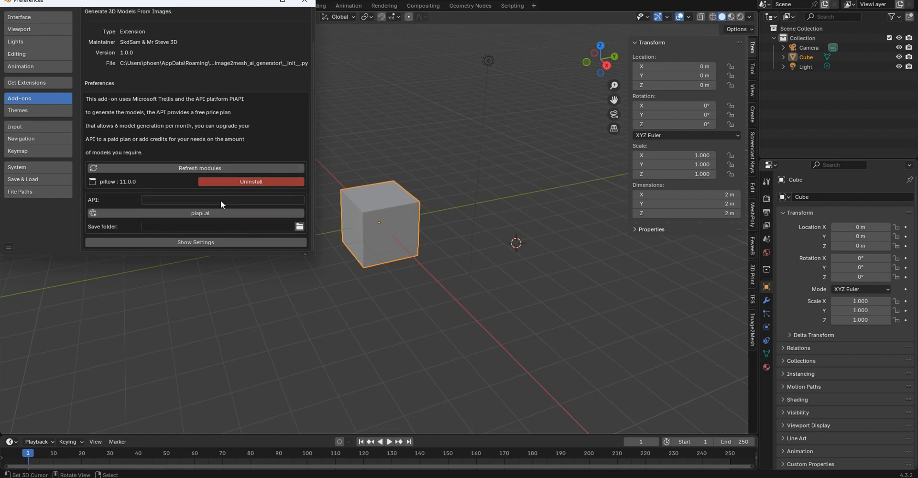
- Copy the API key from PiAPI's Trellis workspace into the add-on's API field
left_click(222, 200)
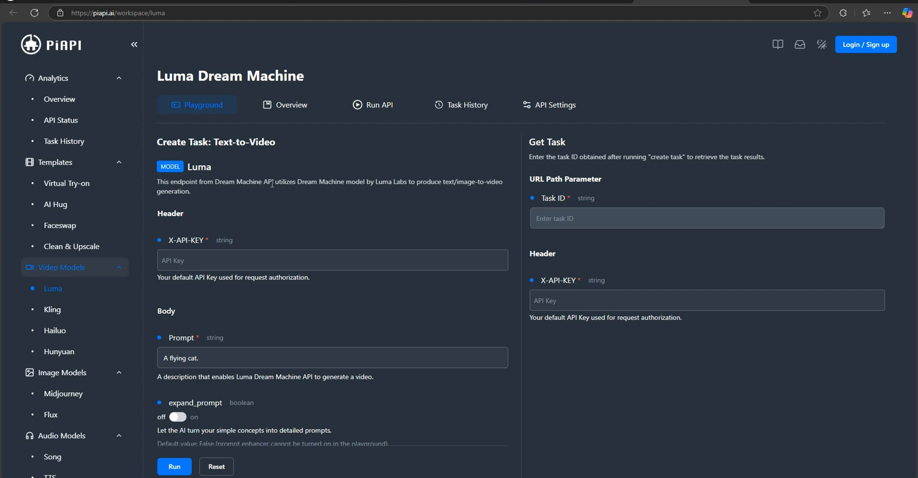
mouse_move(464, 189)
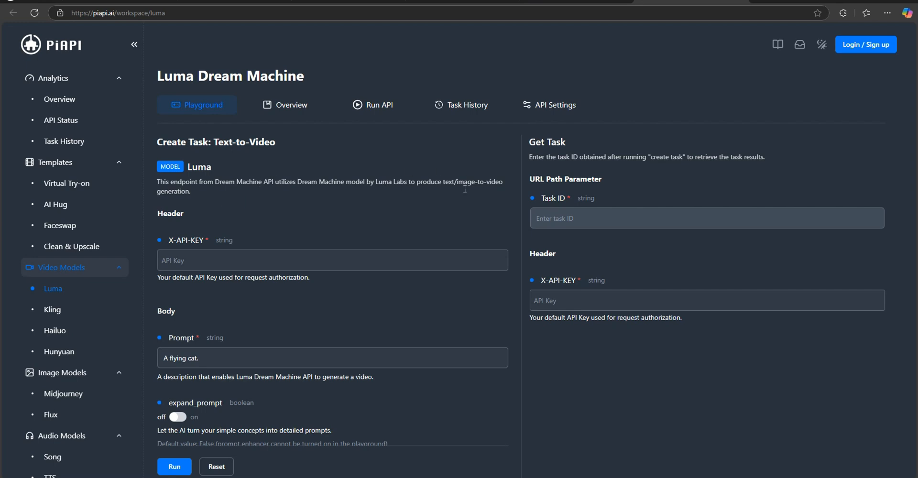
scroll("down", 3)
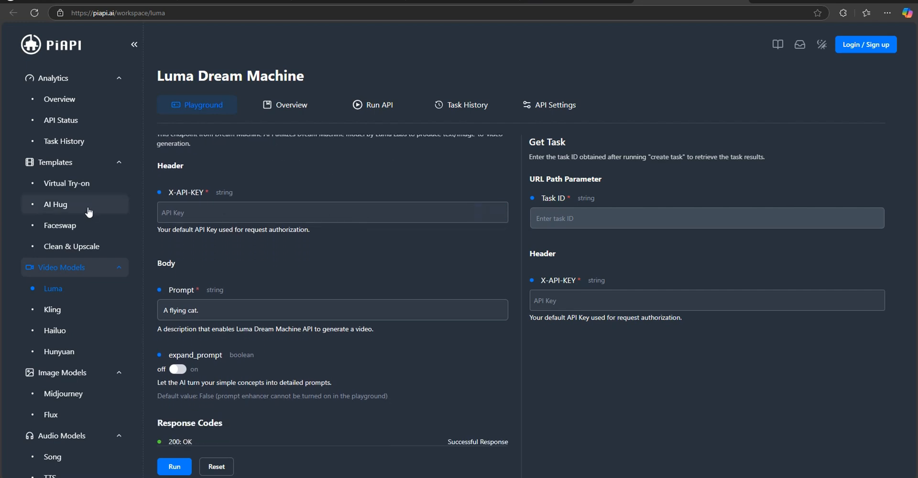
scroll("down", 3)
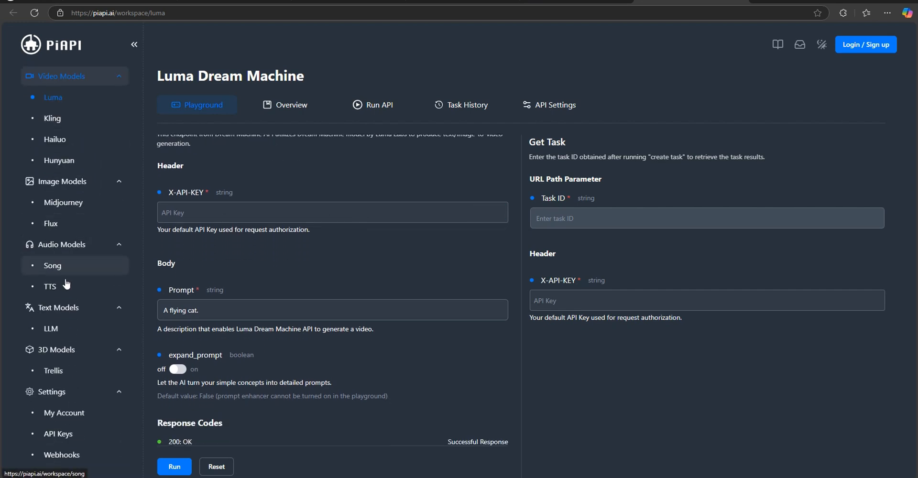
mouse_move(53, 371)
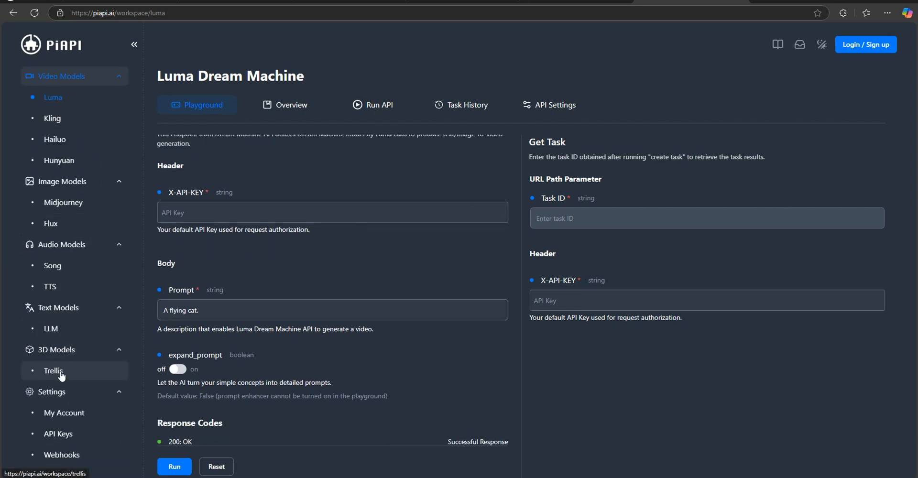
left_click(53, 371)
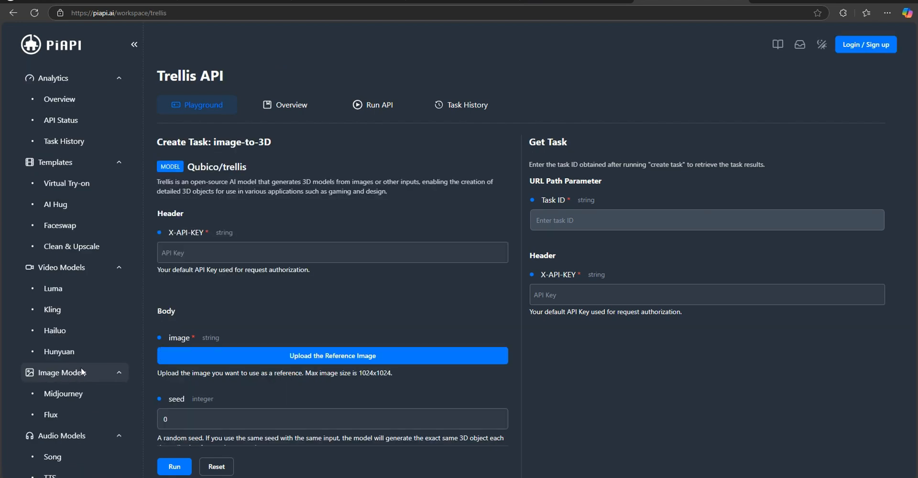
mouse_move(865, 45)
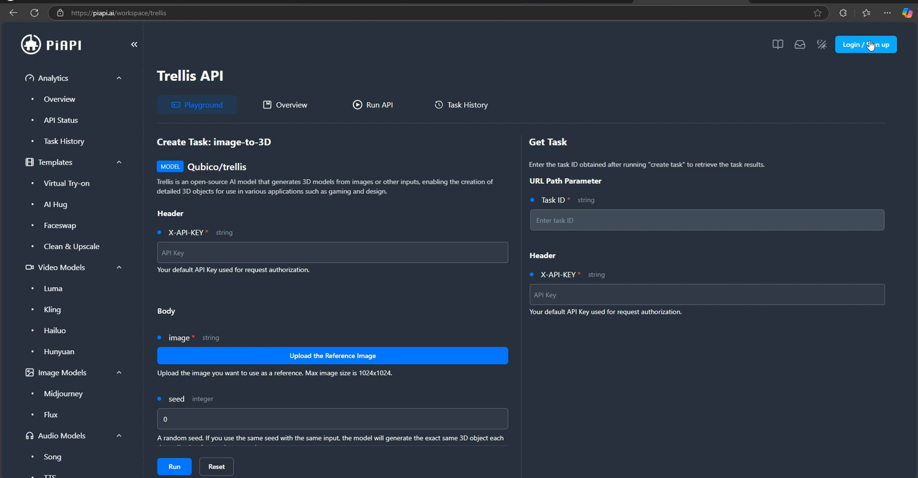
mouse_move(671, 67)
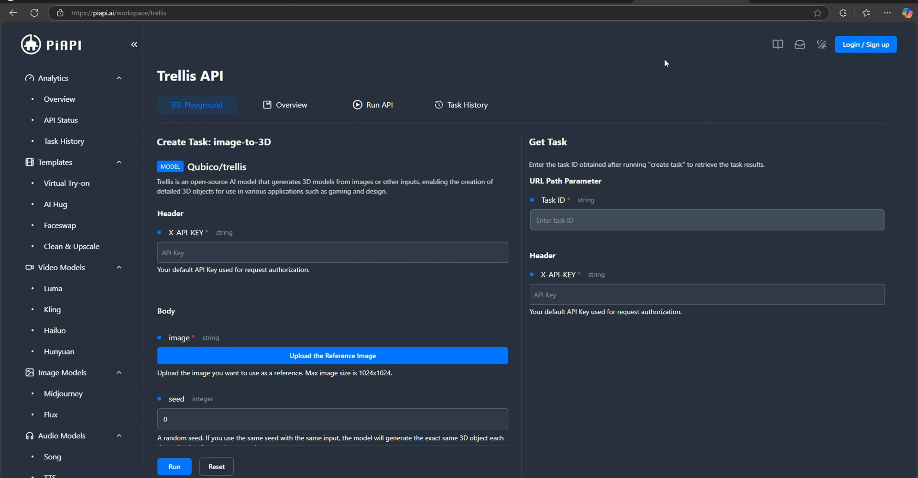
mouse_move(315, 218)
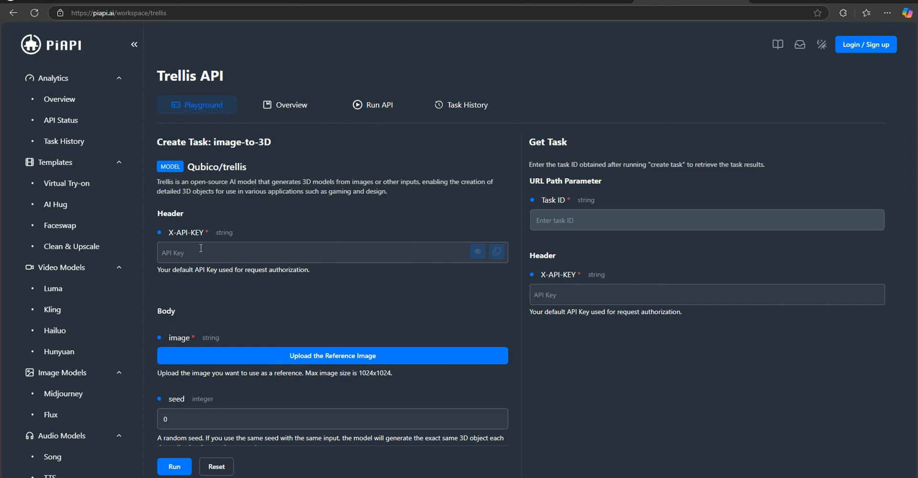
left_click(322, 252)
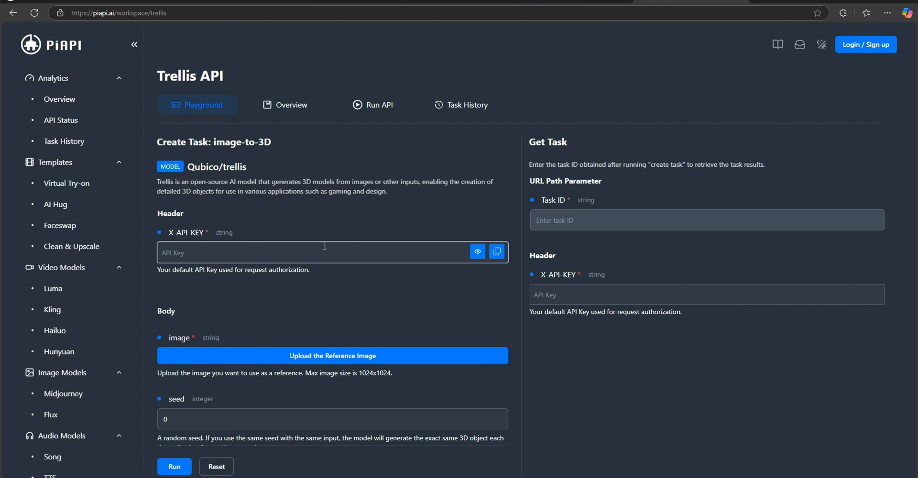
mouse_move(524, 61)
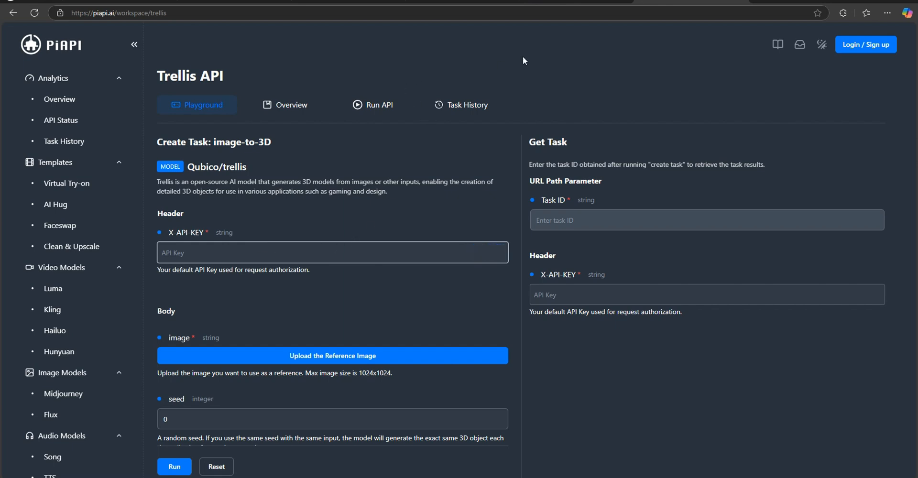
mouse_move(185, 52)
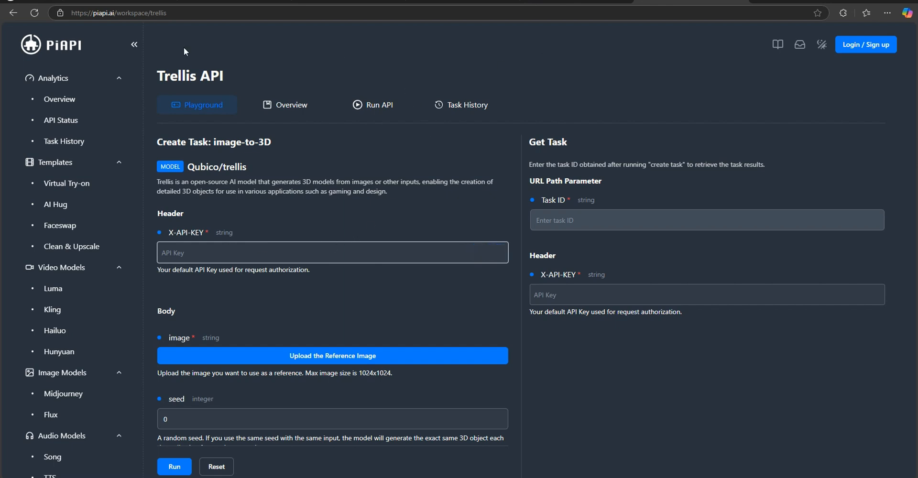
mouse_move(90, 59)
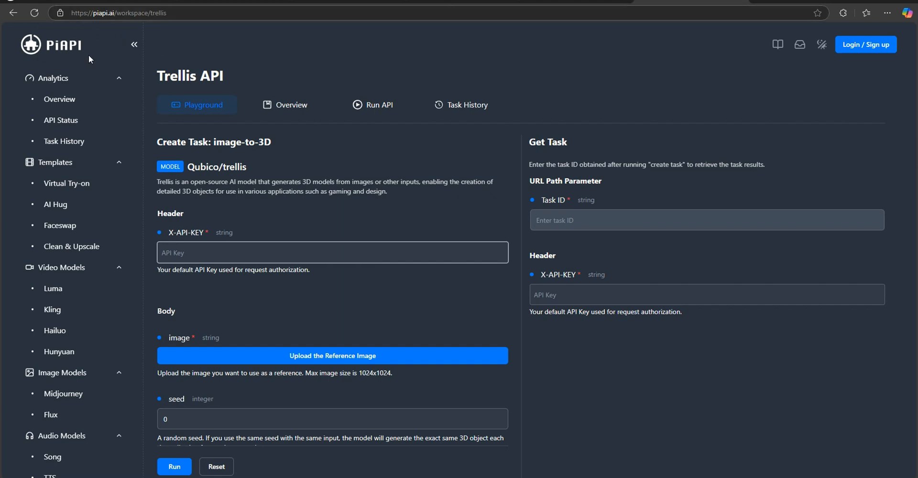
mouse_move(506, 63)
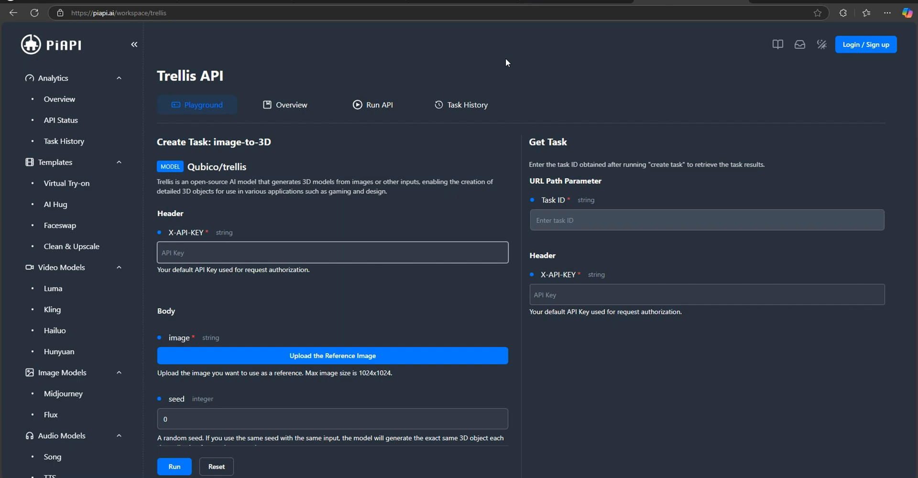
mouse_move(553, 98)
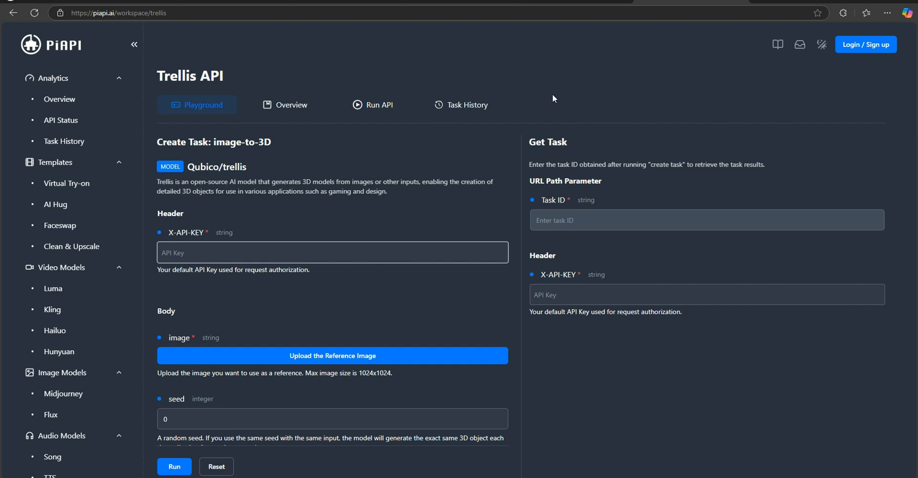
mouse_move(490, 41)
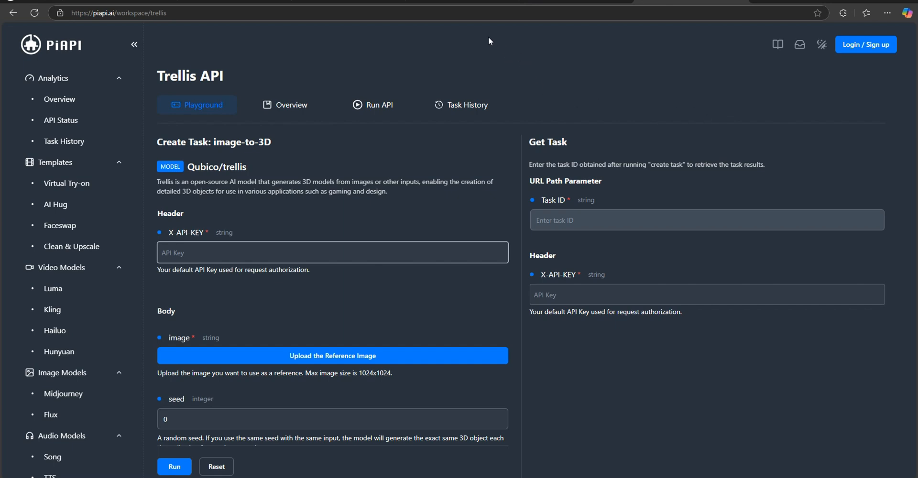
mouse_move(516, 91)
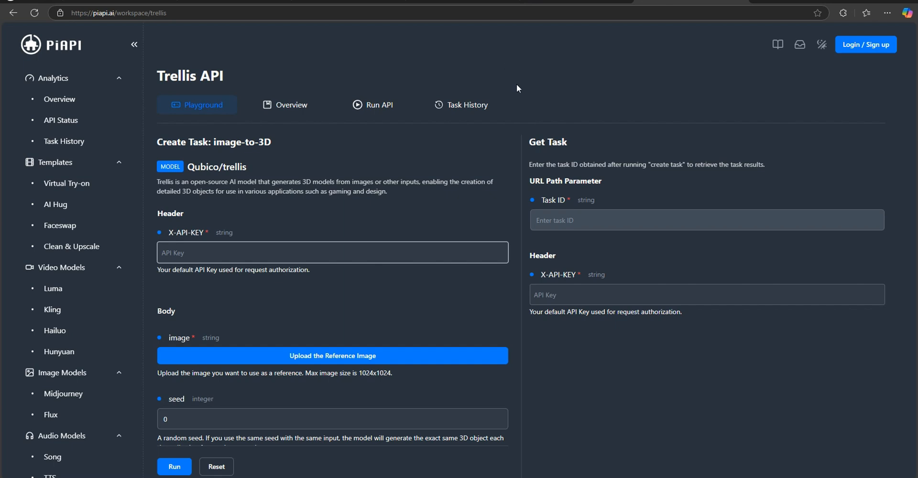
mouse_move(709, 80)
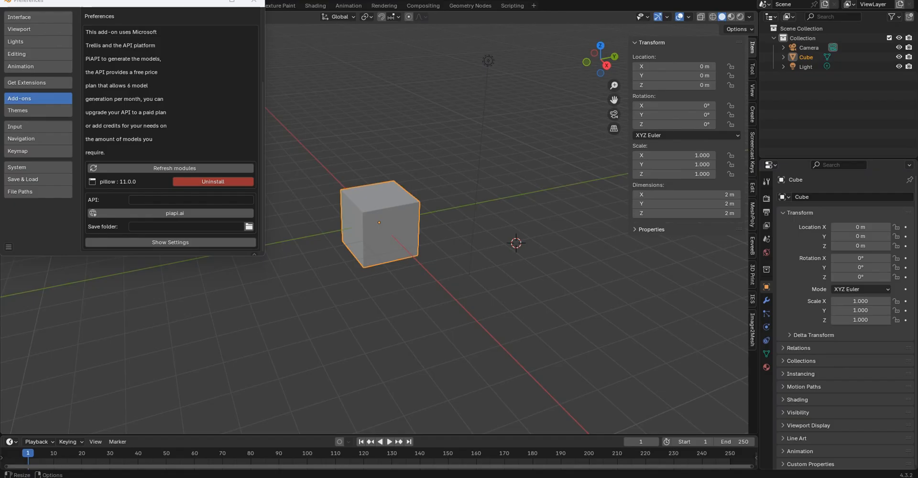
left_click(170, 199)
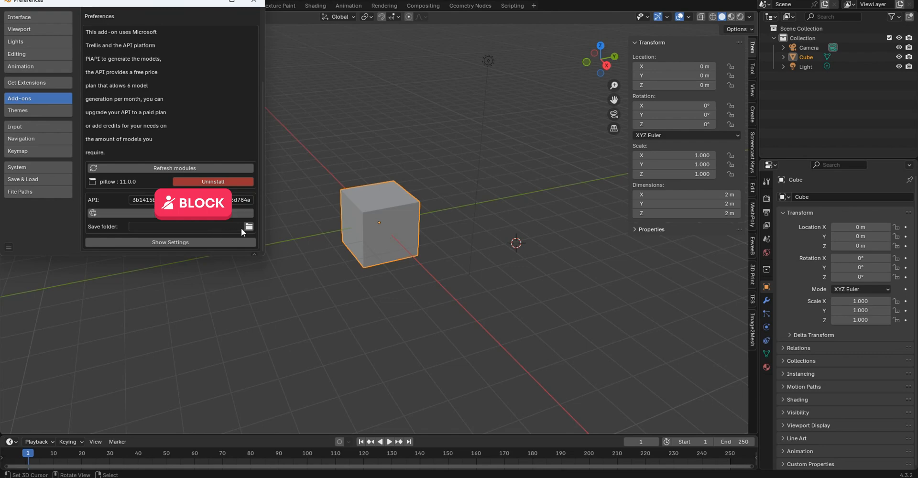
- Set the add-on's save folder to Documents\Bandicam\AI
left_click(248, 227)
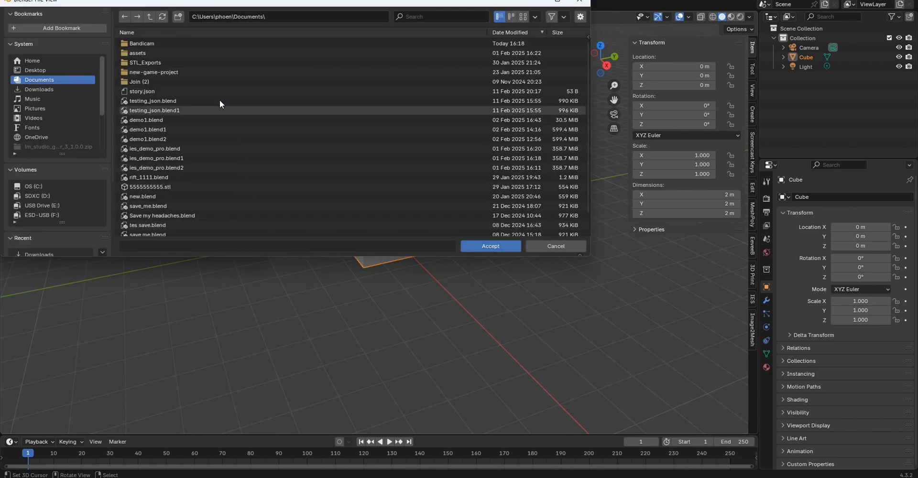
double_click(141, 43)
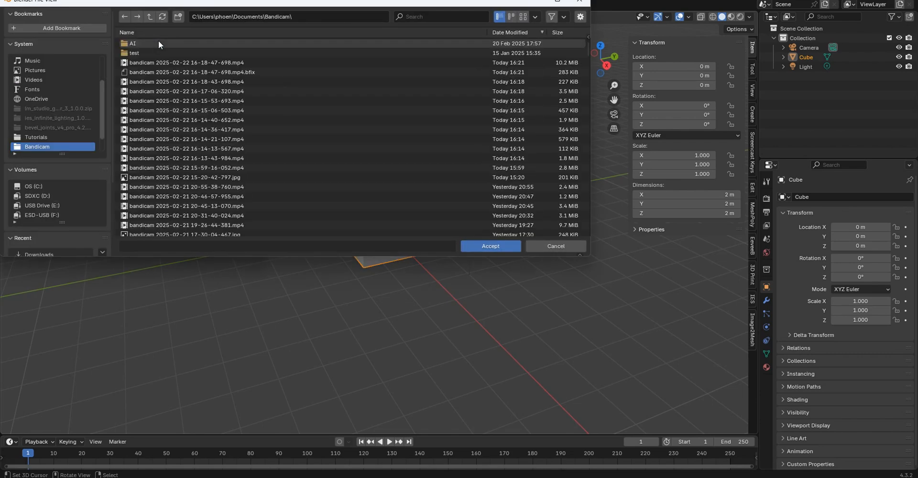
double_click(134, 43)
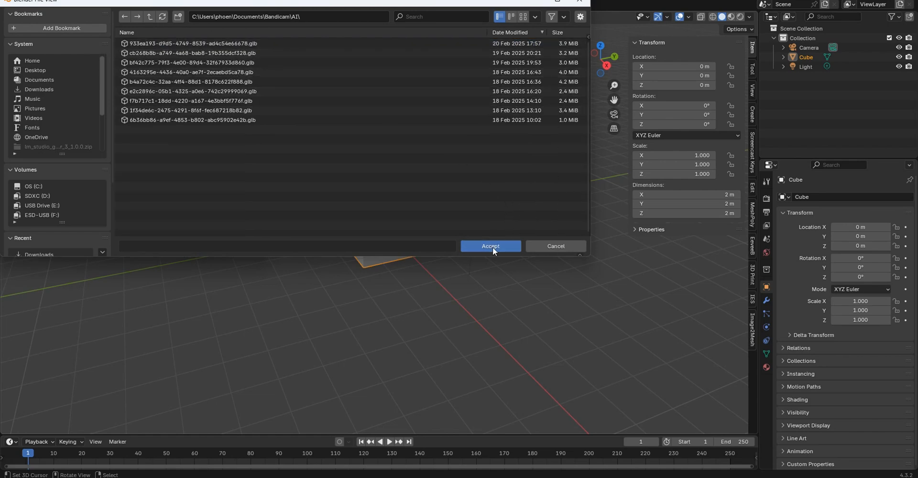
left_click(490, 246)
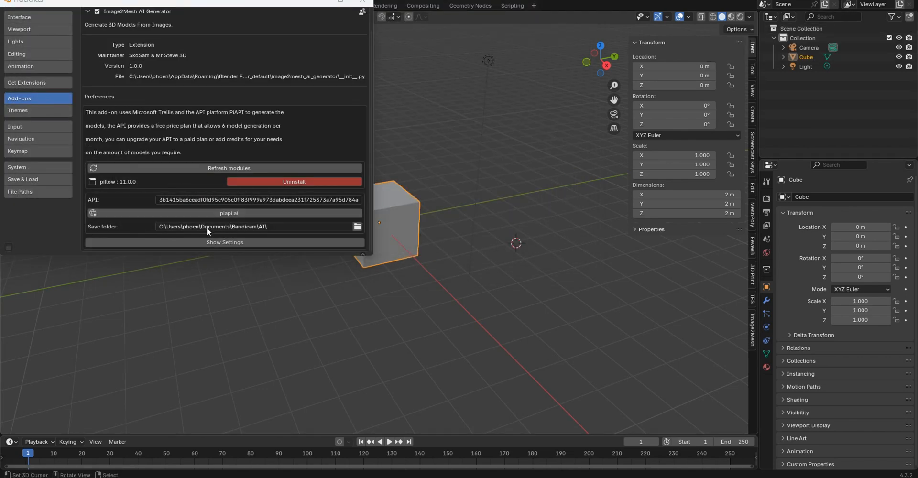
- Expand the settings showing seed 0, steps 50, strengths 7.5 and 3
left_click(224, 242)
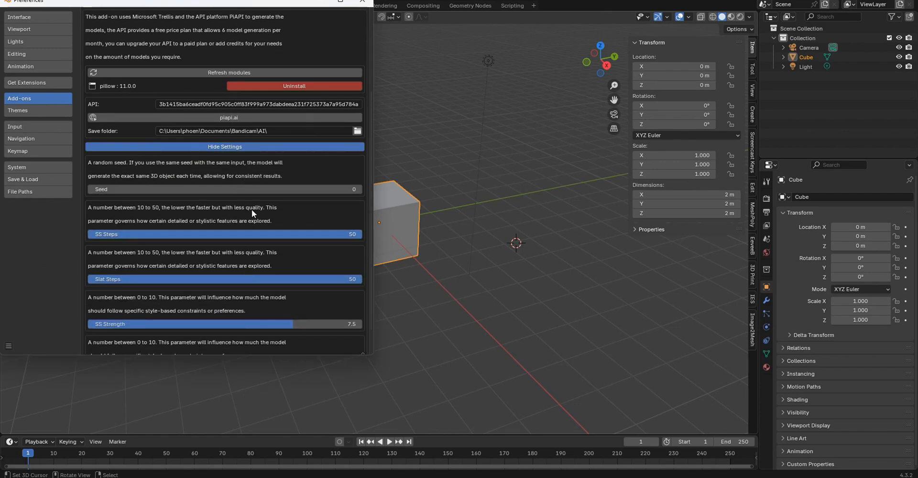
mouse_move(136, 242)
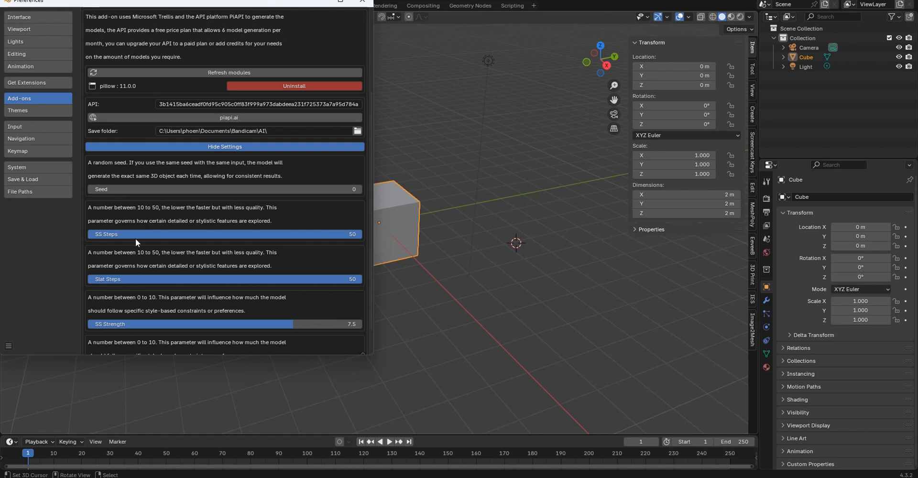
scroll("down", 3)
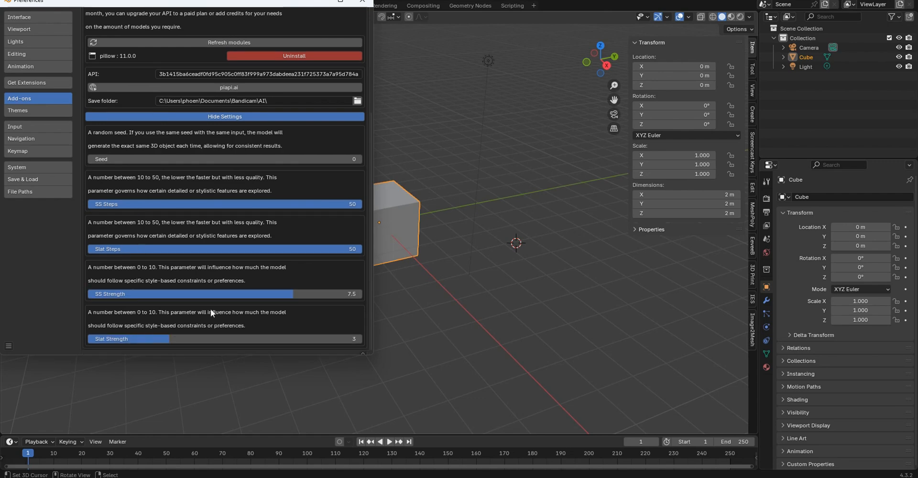
mouse_move(238, 217)
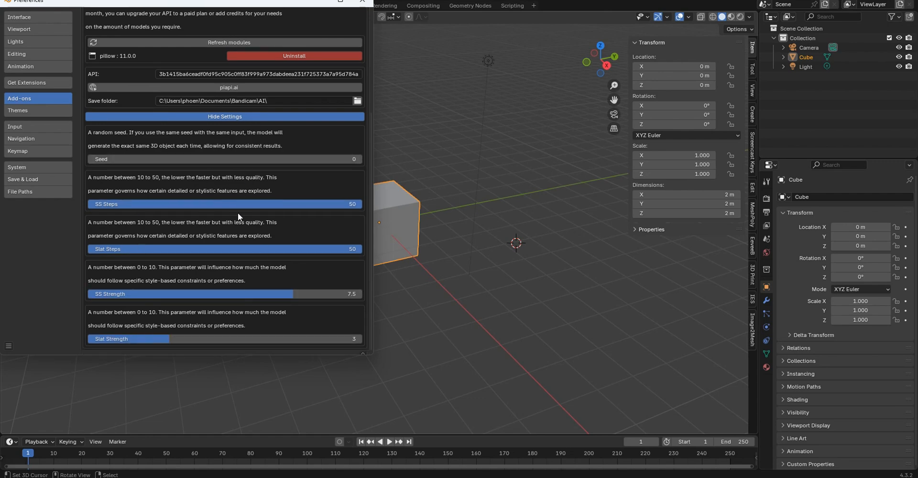
mouse_move(259, 121)
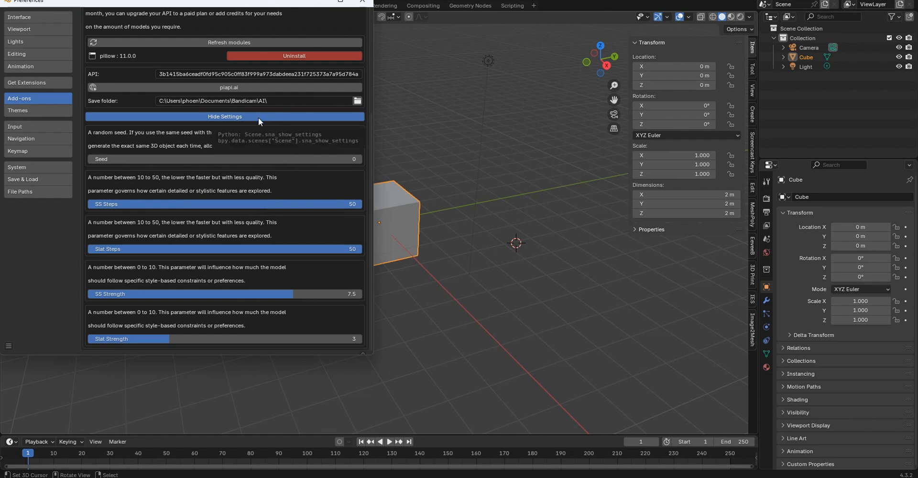
mouse_move(157, 186)
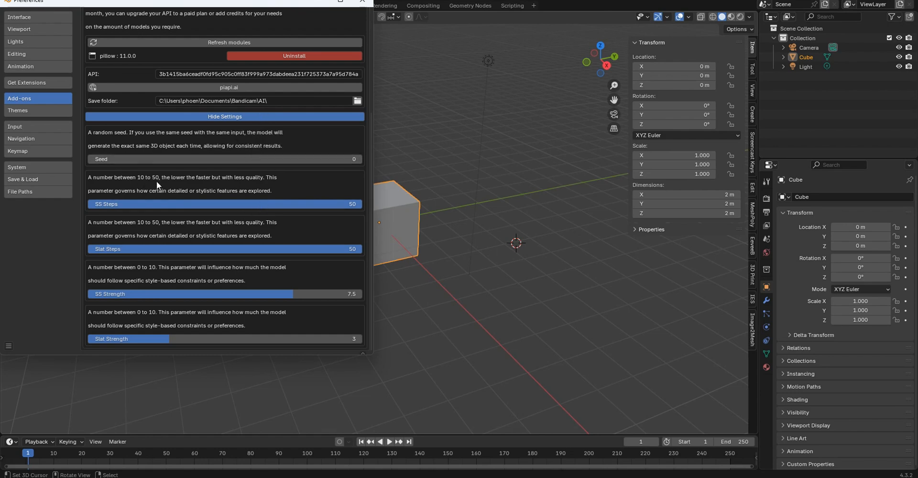
mouse_move(189, 234)
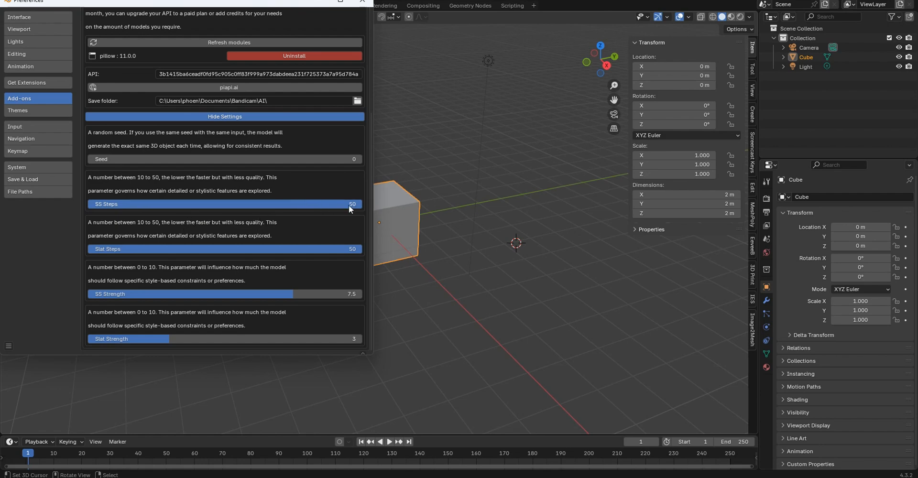
mouse_move(349, 179)
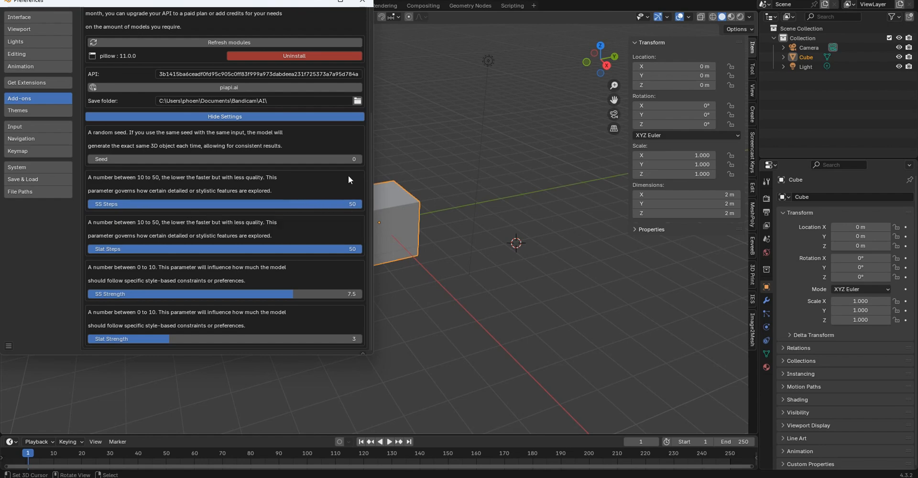
mouse_move(418, 171)
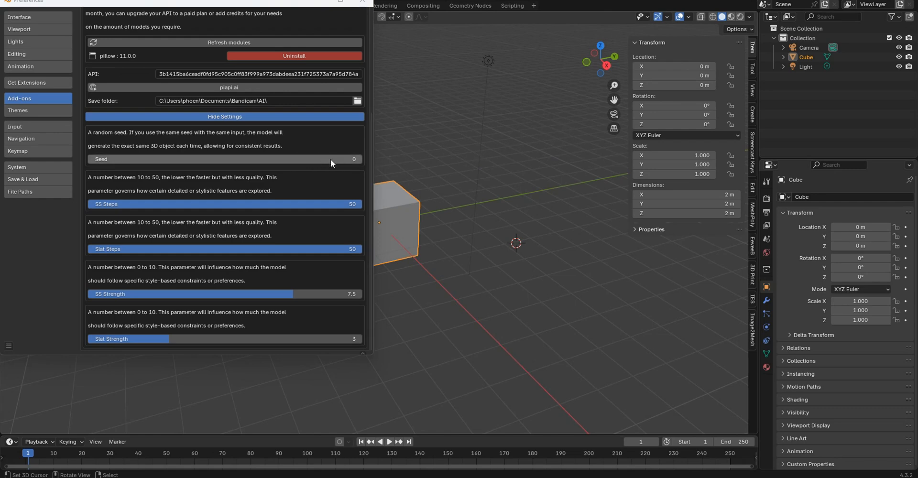
mouse_move(357, 161)
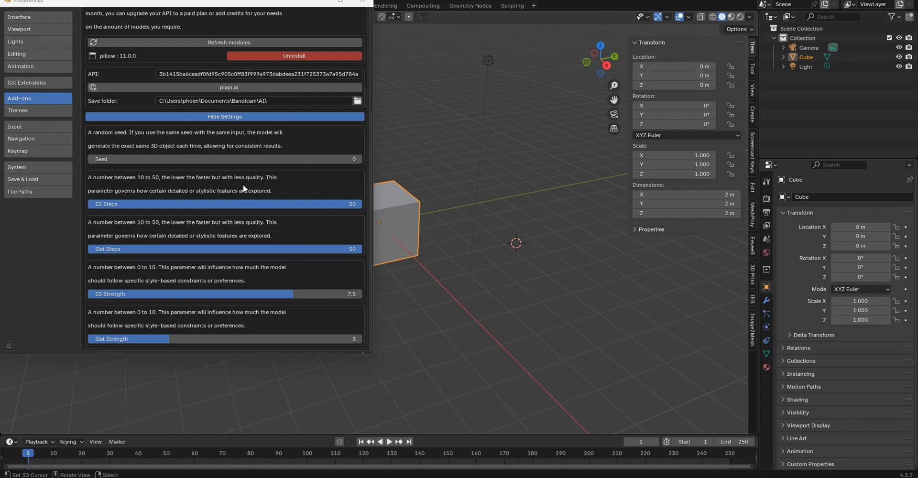
mouse_move(213, 195)
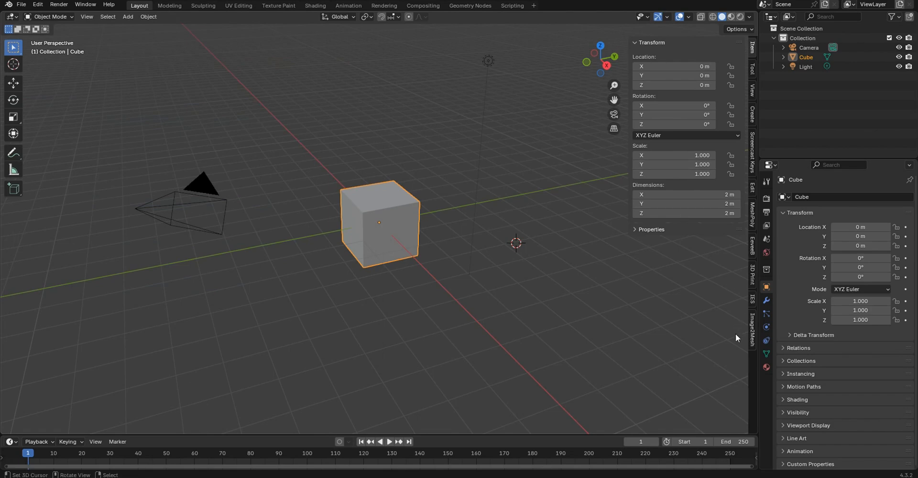
- Open the Image2Mesh sidebar tab and start choosing a source image
left_click(753, 335)
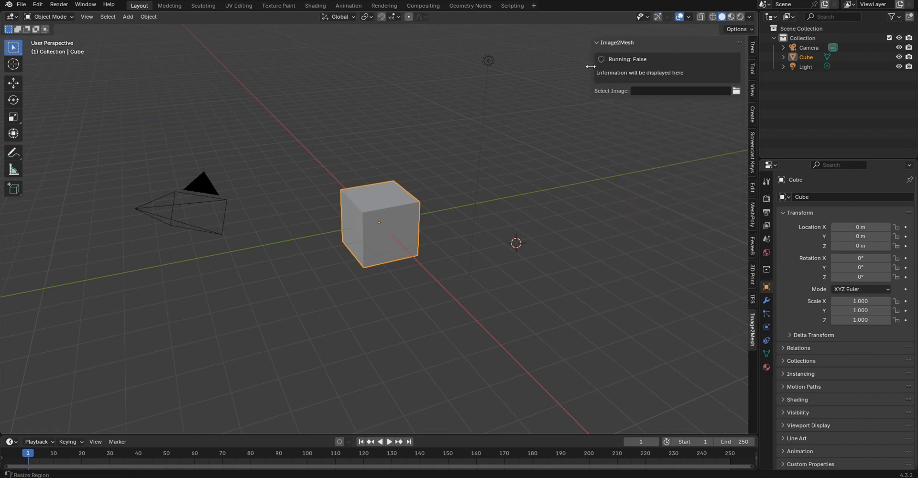
mouse_move(710, 87)
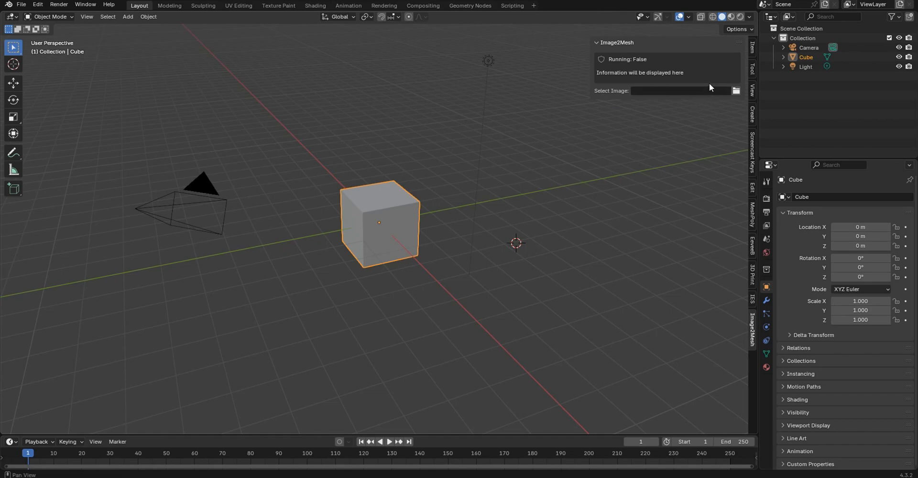
mouse_move(704, 80)
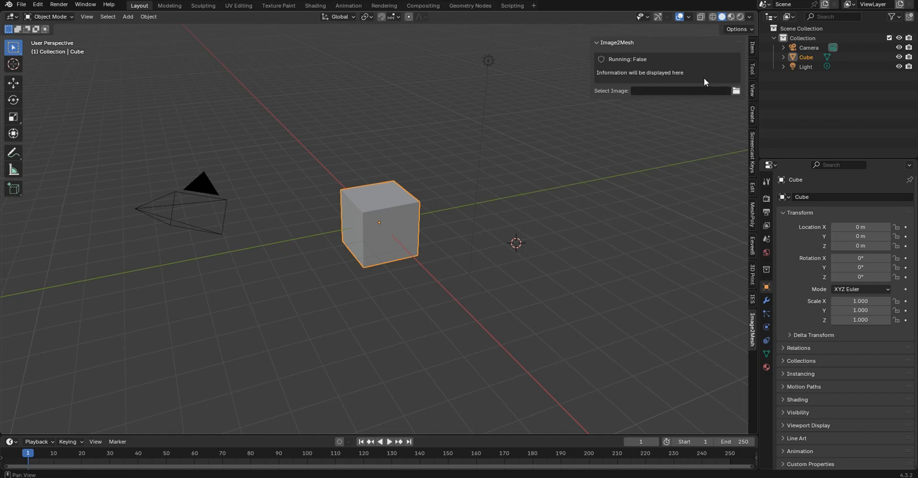
left_click(735, 90)
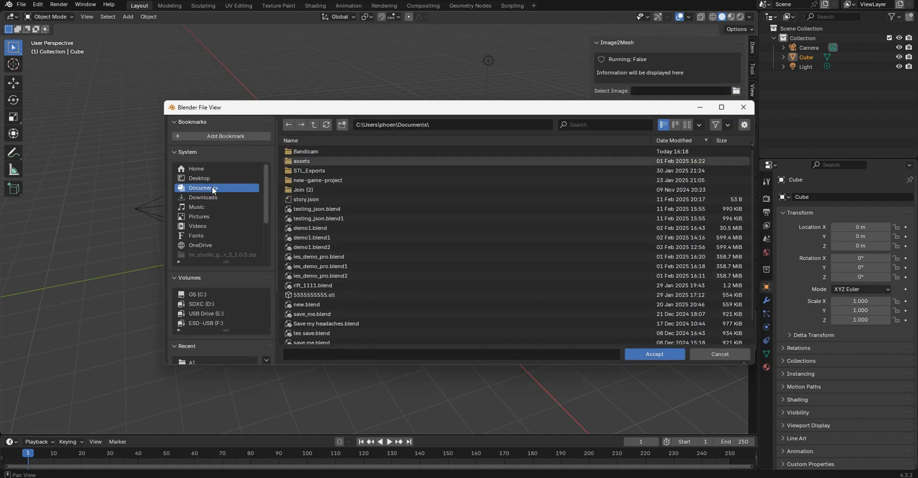
- Load output (3).jpg from Downloads as the source image, using thumbnail view
left_click(686, 125)
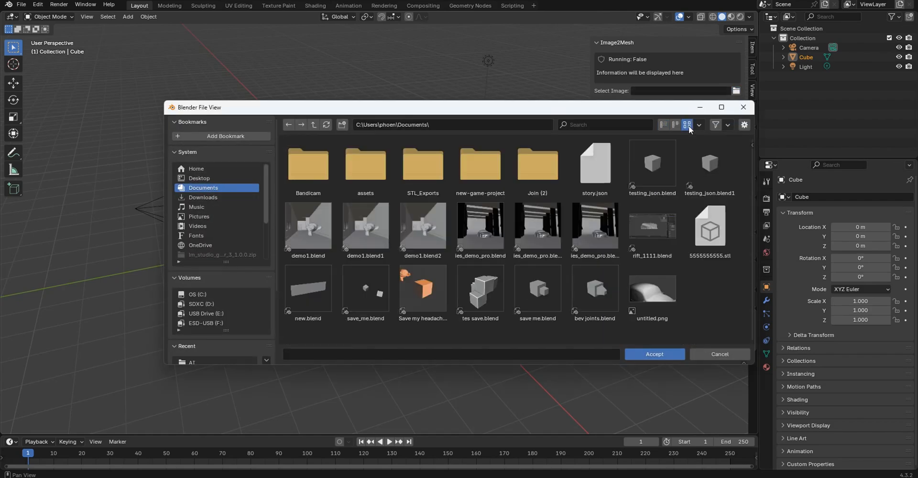
mouse_move(688, 124)
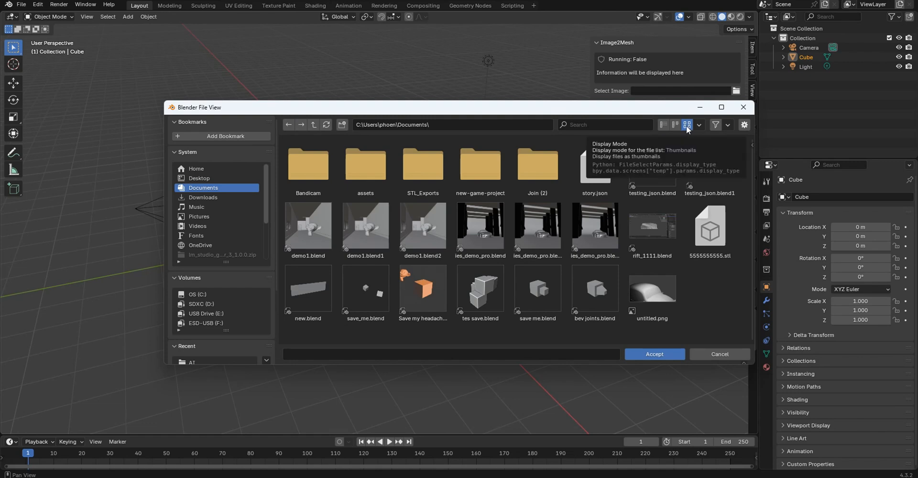
left_click(203, 197)
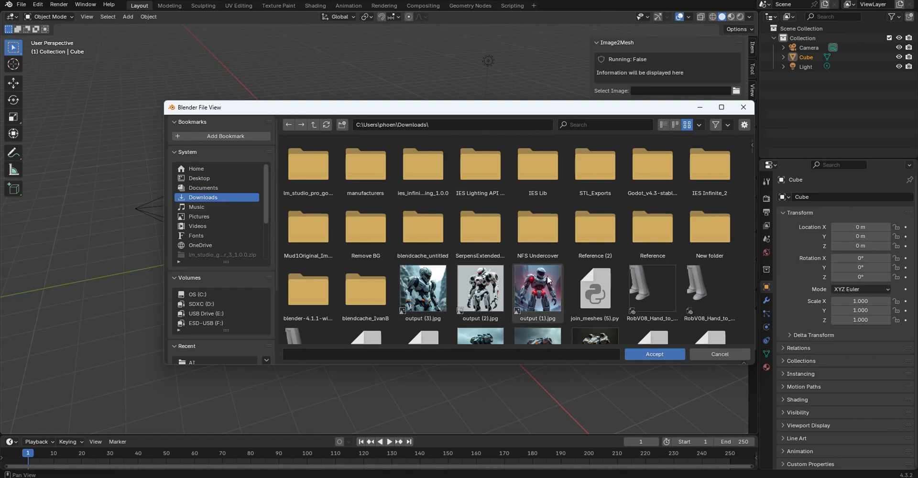
left_click(422, 289)
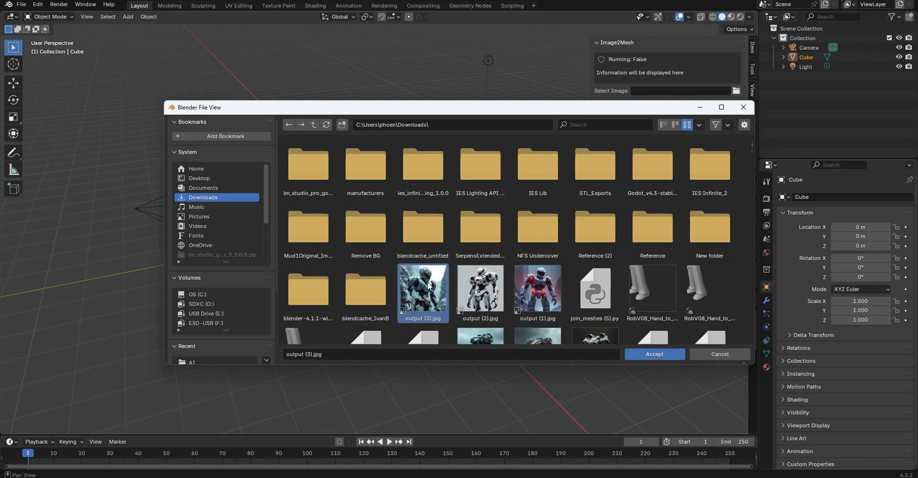
left_click(654, 354)
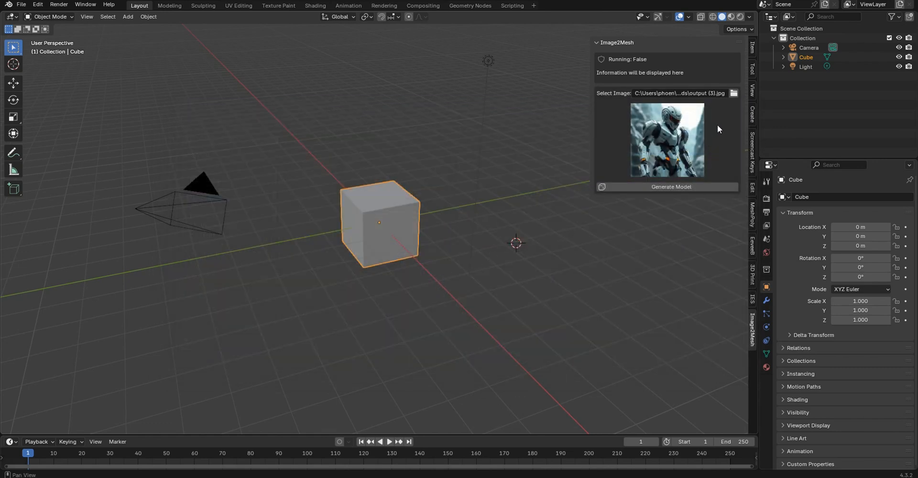
mouse_move(652, 114)
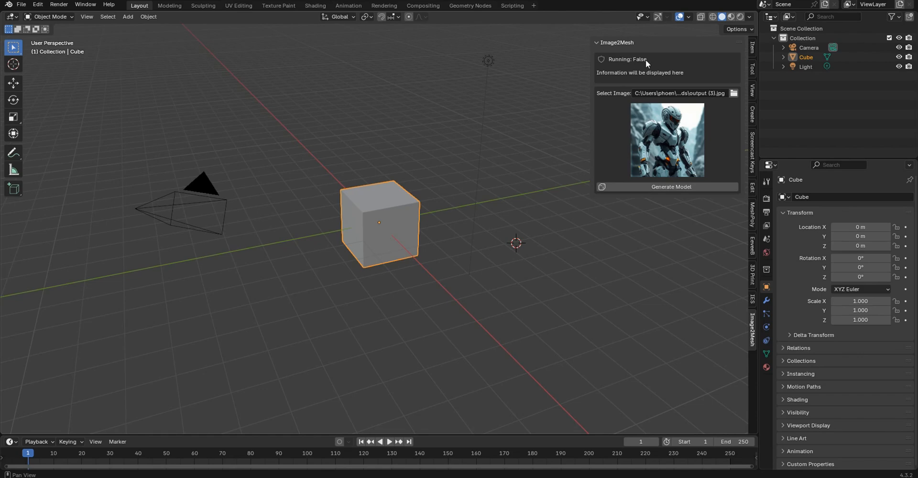
mouse_move(632, 75)
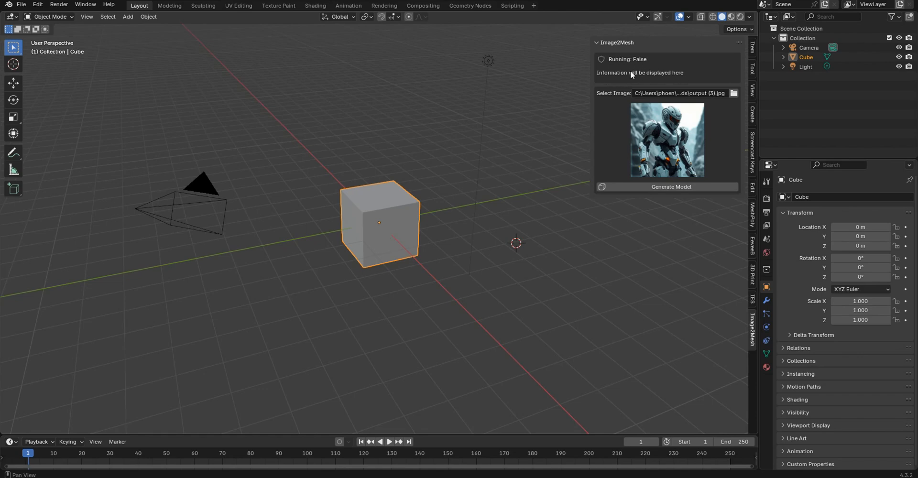
mouse_move(667, 76)
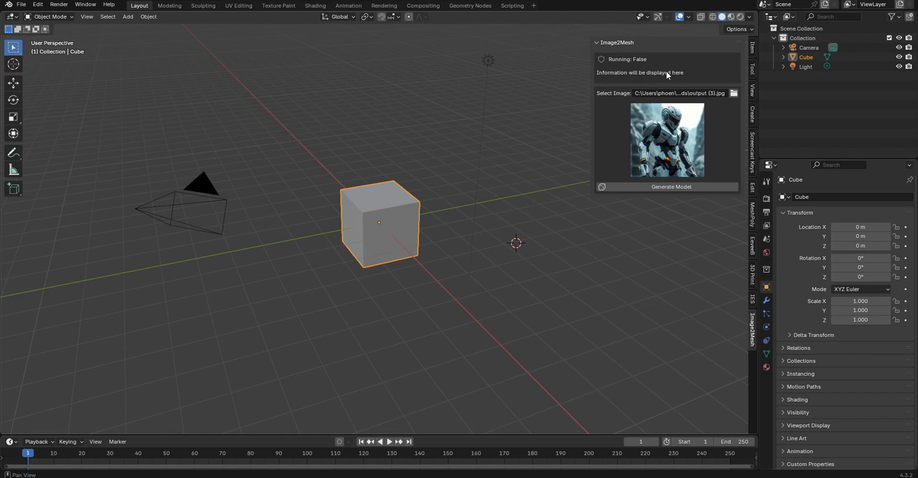
mouse_move(566, 235)
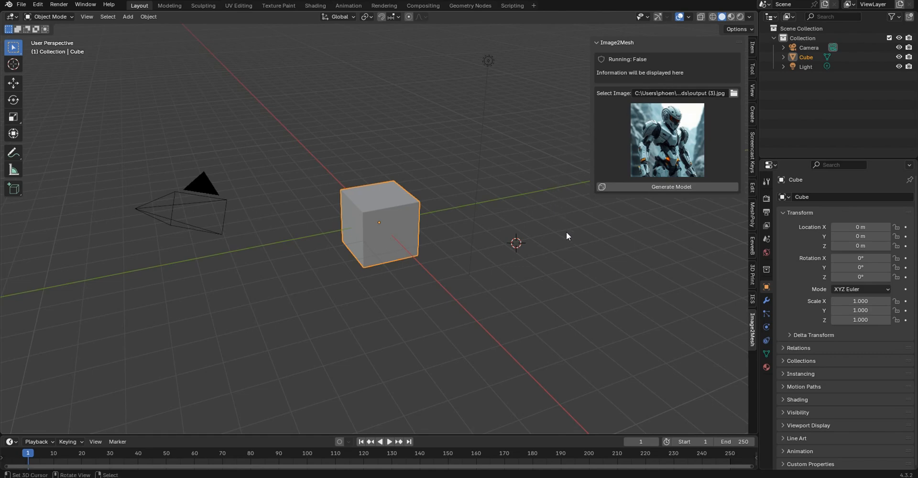
mouse_move(592, 193)
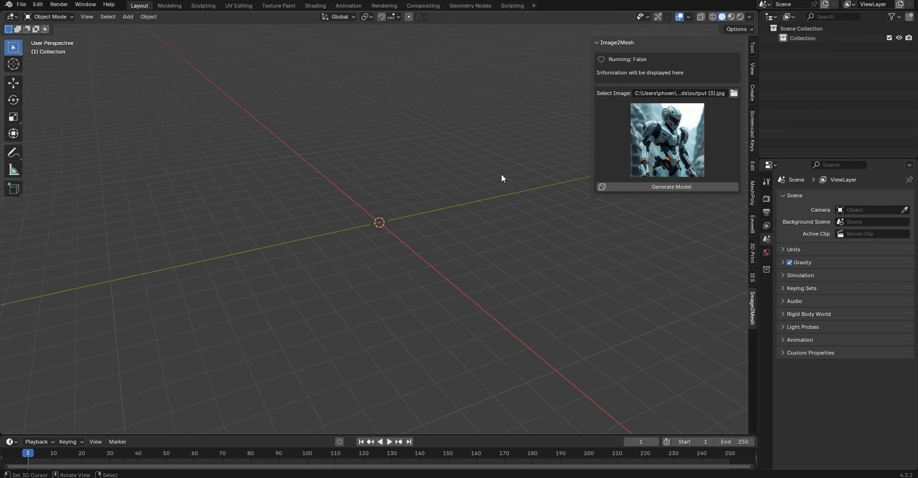
mouse_move(566, 139)
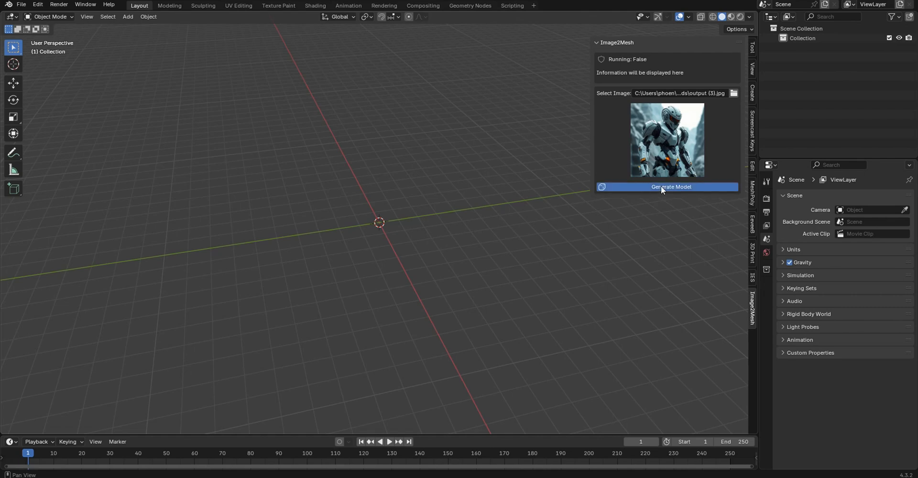
- Generate the robot 3D model, adding and removing a temporary cube
left_click(671, 186)
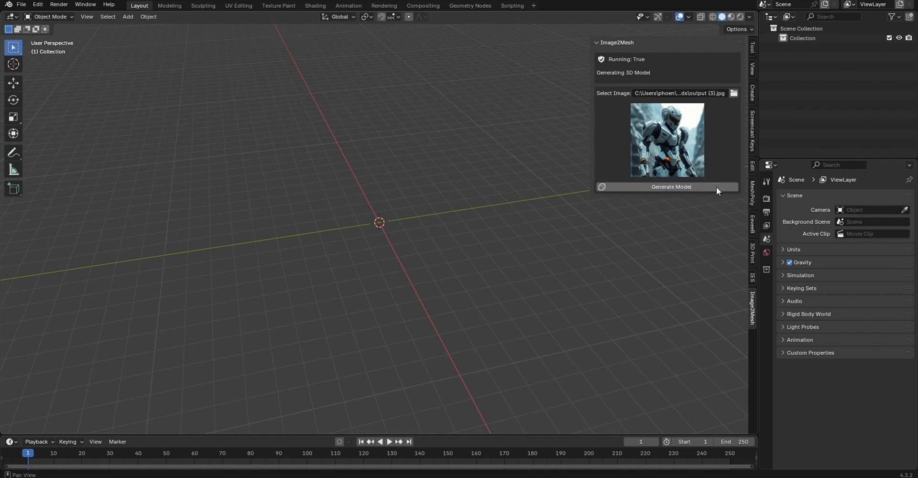
mouse_move(417, 230)
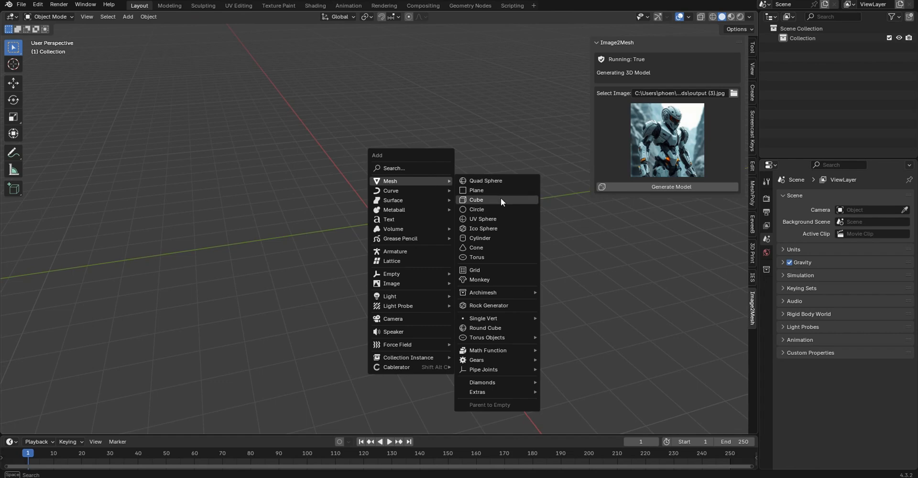
left_click(476, 200)
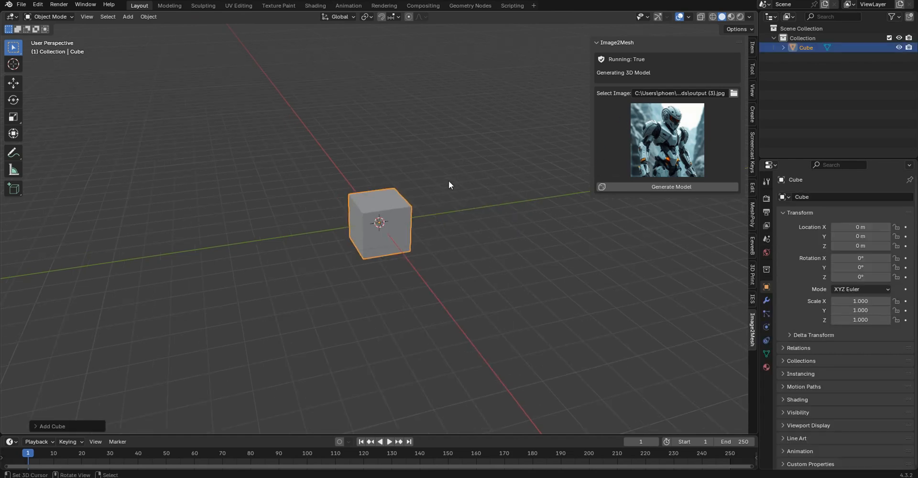
key("s")
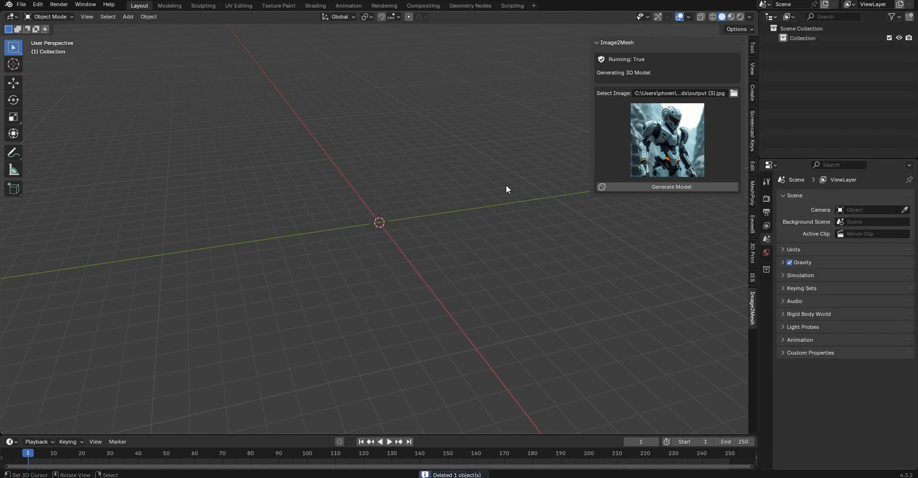
left_click(671, 187)
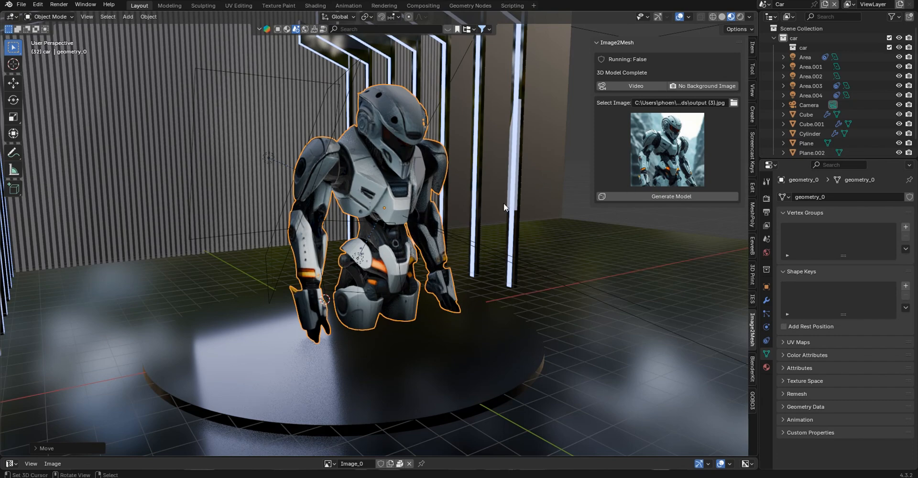
mouse_move(258, 456)
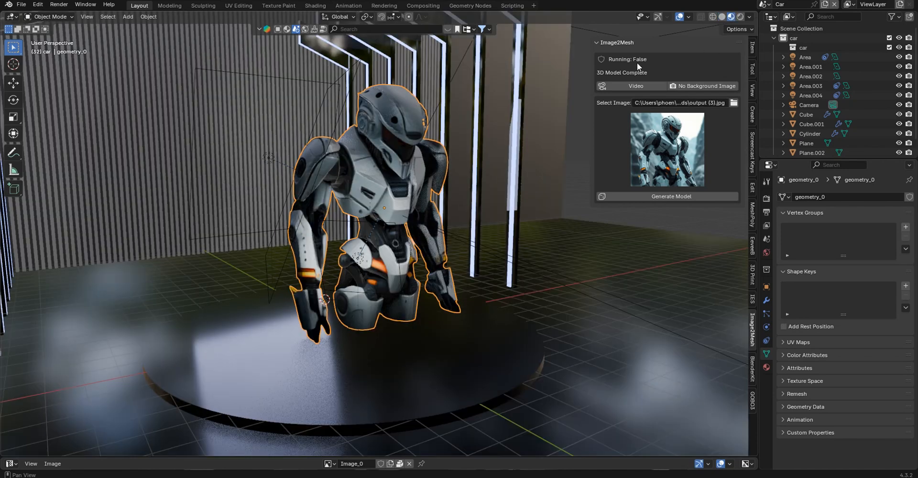
mouse_move(636, 86)
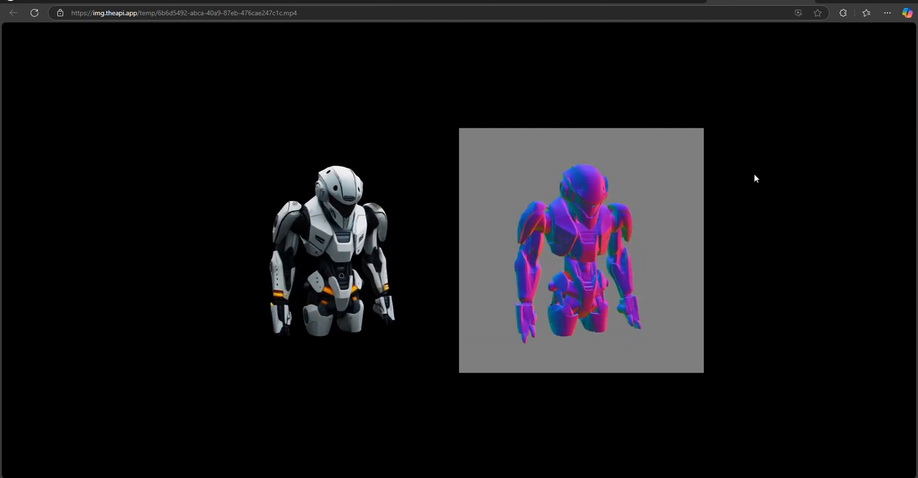
- Bring up the save menus for the robot turntable video and preview picture
right_click(581, 246)
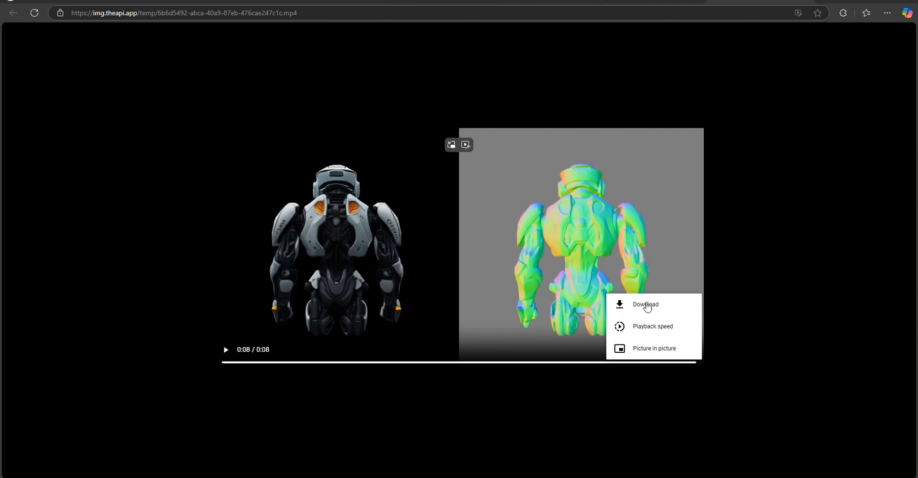
mouse_move(845, 38)
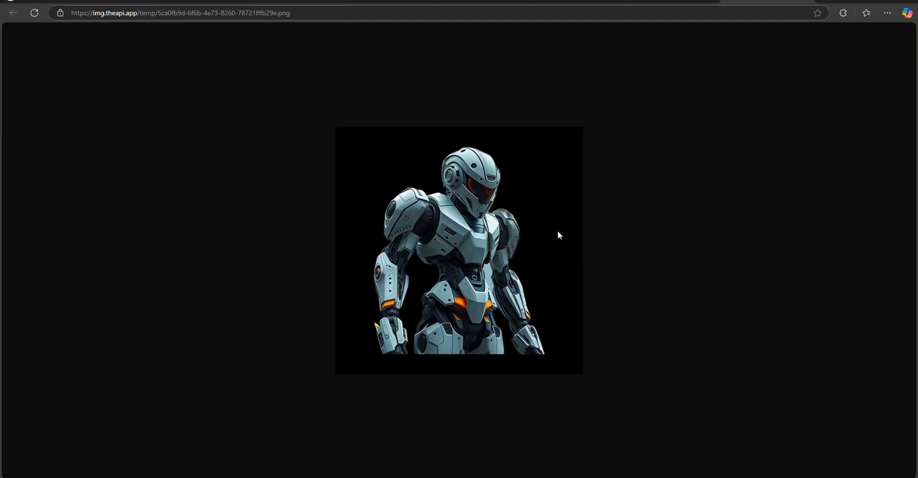
right_click(469, 224)
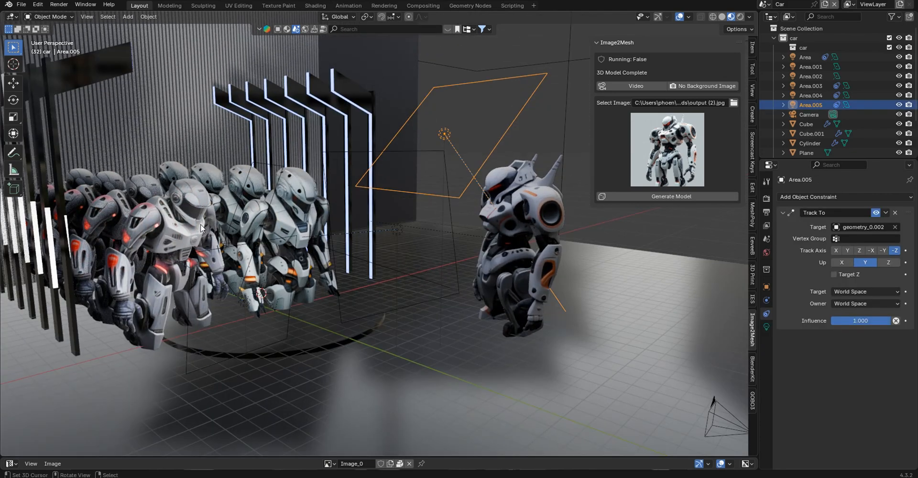
mouse_move(188, 233)
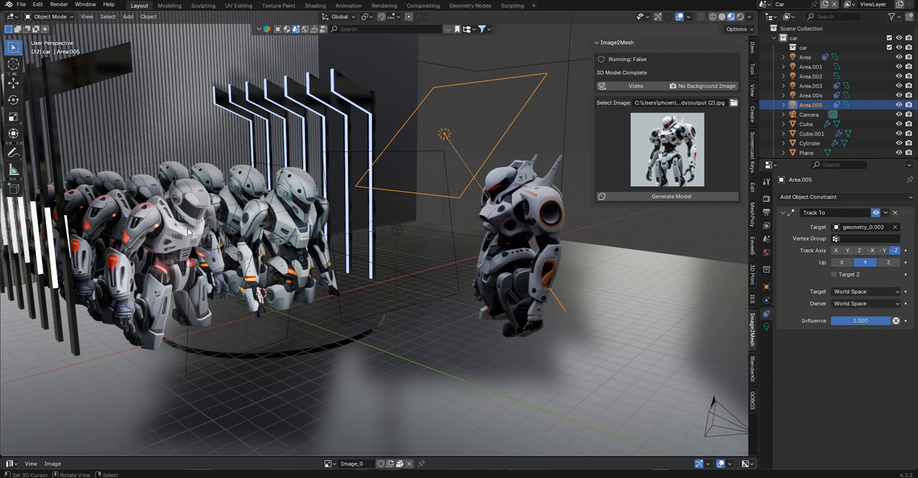
mouse_move(452, 177)
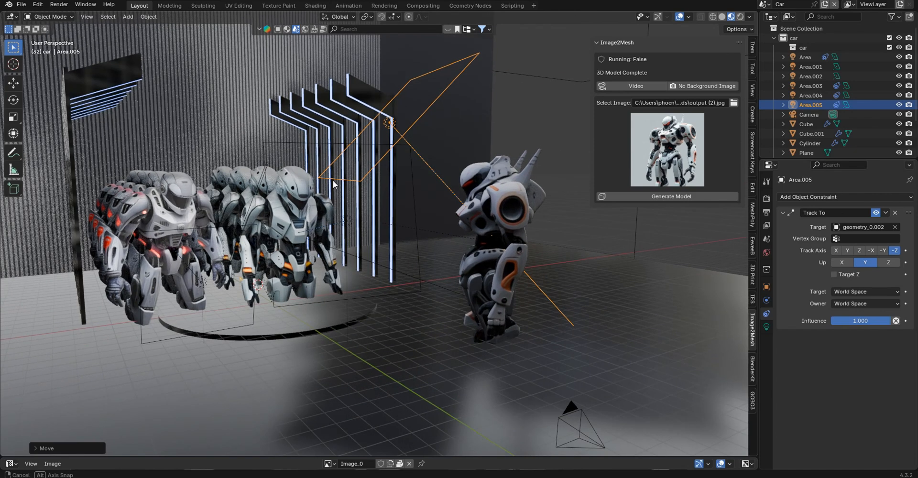
- Shift-select several robots in the troop while orbiting around them
left_click_drag(333, 185, 293, 204)
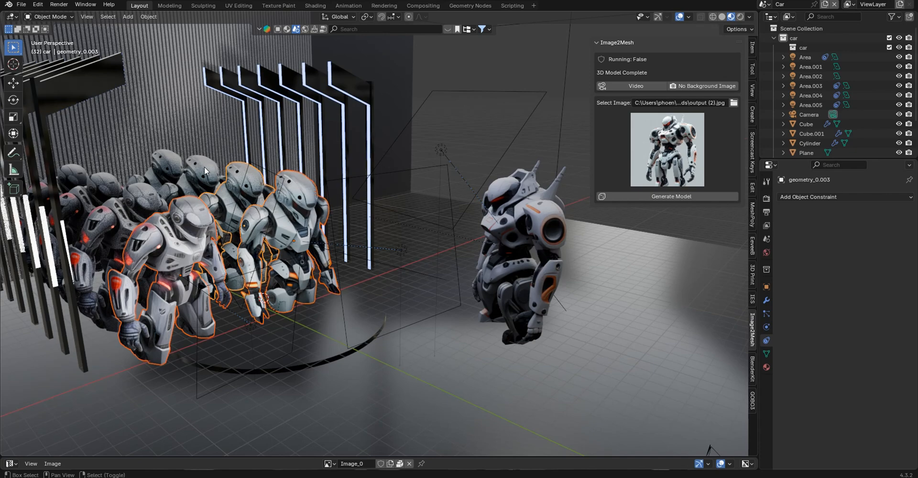
left_click(170, 161)
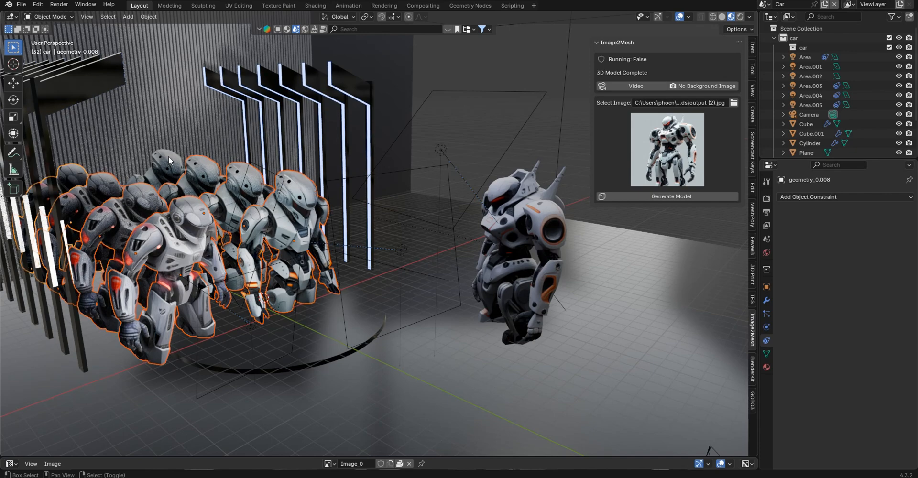
left_click(299, 234)
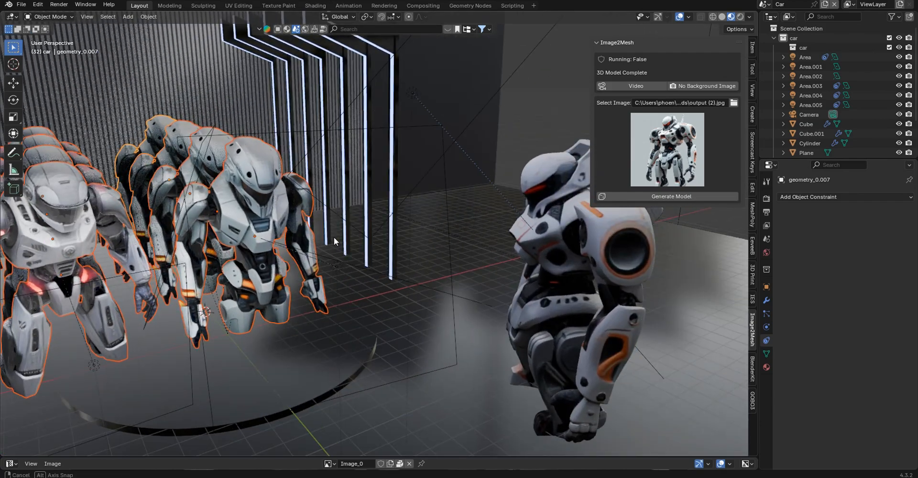
left_click_drag(334, 242, 360, 235)
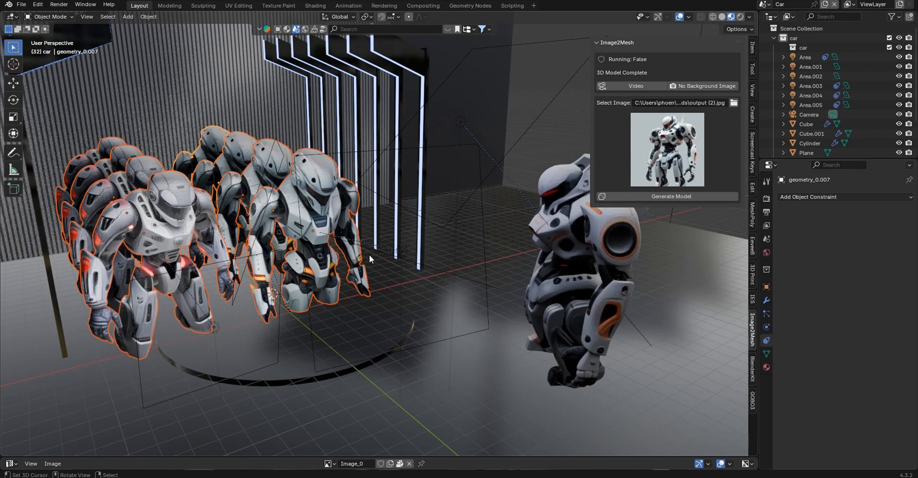
mouse_move(414, 256)
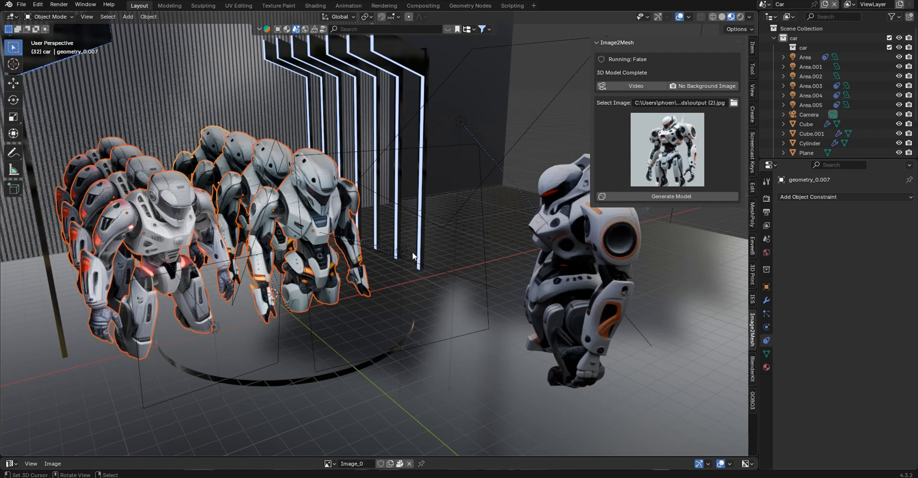
left_click_drag(412, 257, 426, 245)
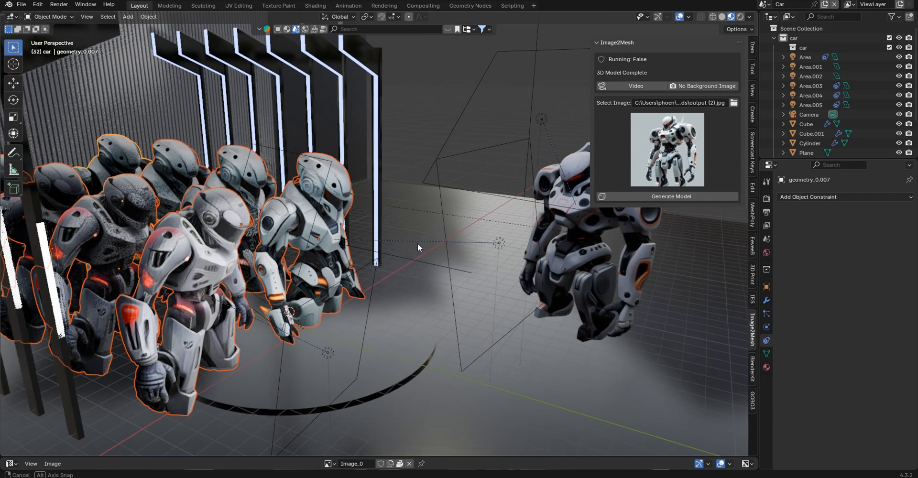
left_click_drag(419, 247, 407, 246)
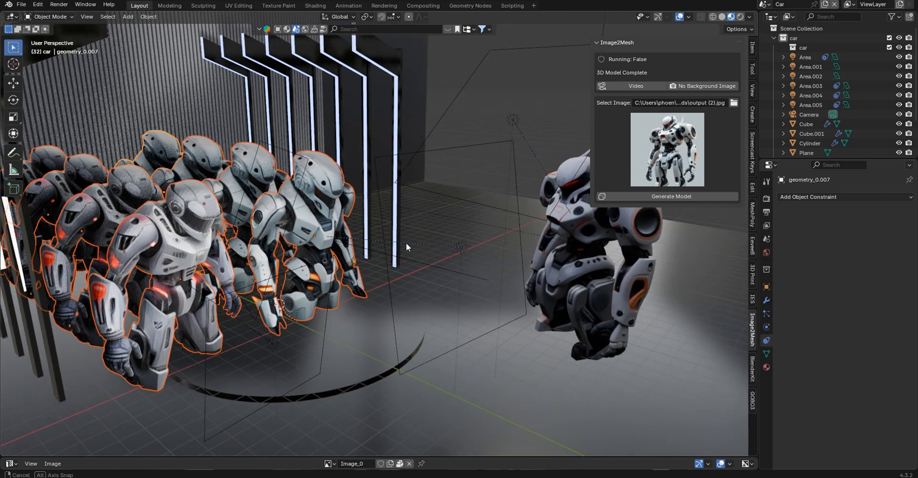